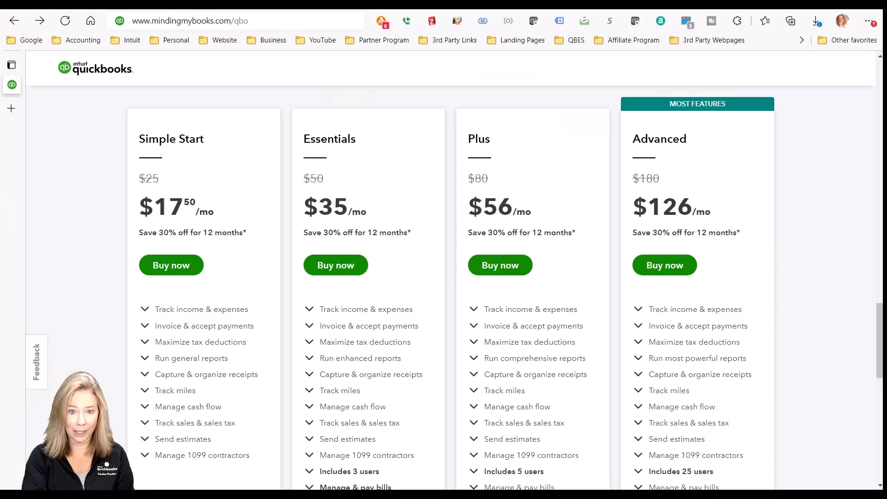
Choose Buy now on the Advanced plan to reach the Create an Intuit account form.
{"action": "left_click", "coordinate": [195, 20]}
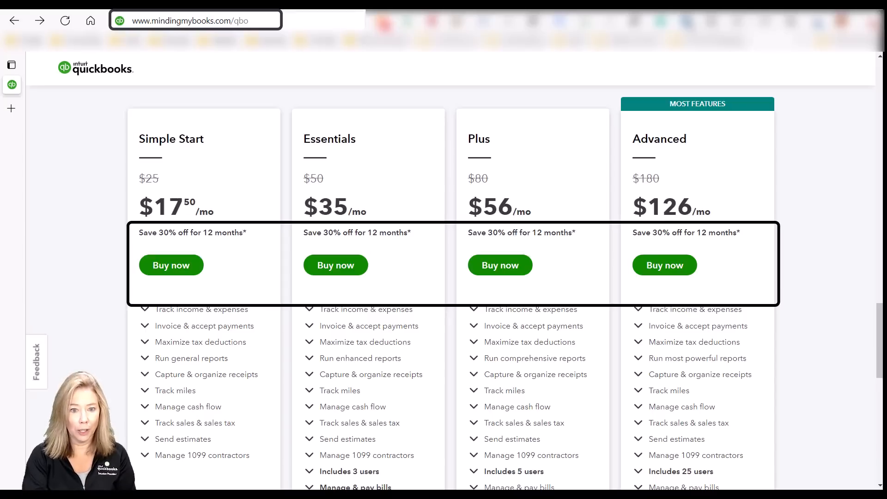
{"action": "left_click", "coordinate": [664, 265]}
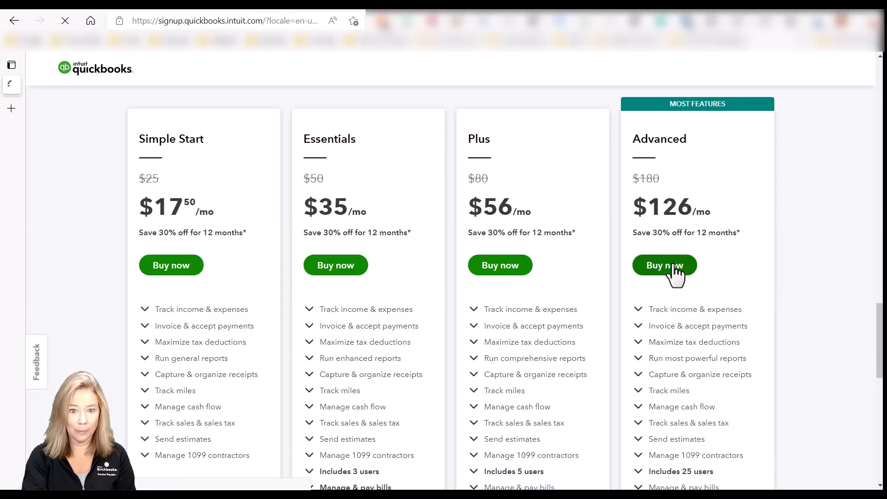
{"action": "left_click", "coordinate": [665, 265]}
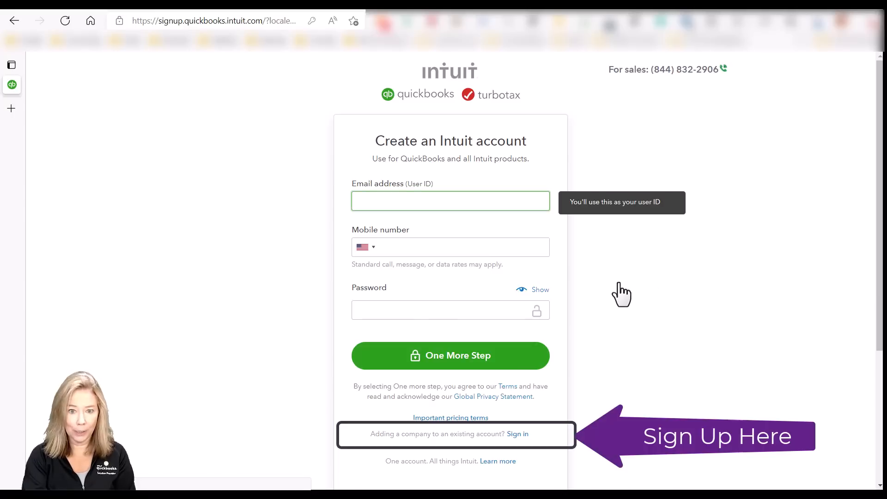
{"action": "left_click", "coordinate": [450, 200]}
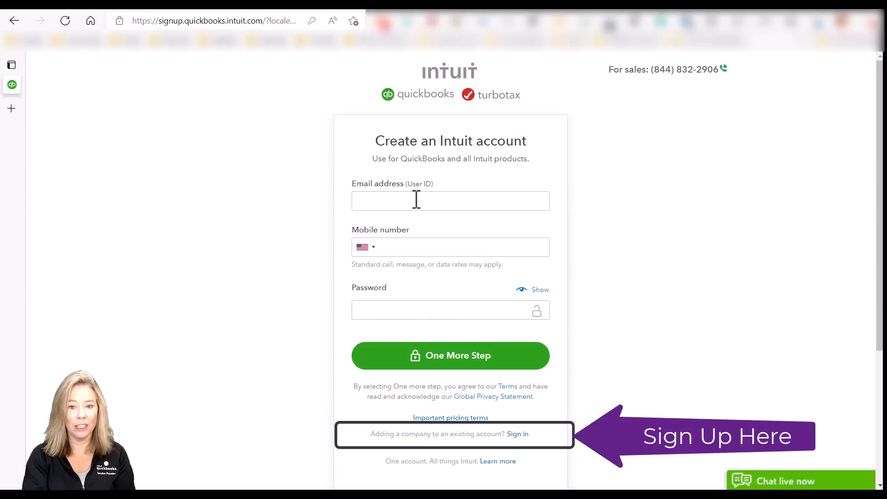
{"action": "mouse_move", "coordinate": [440, 306]}
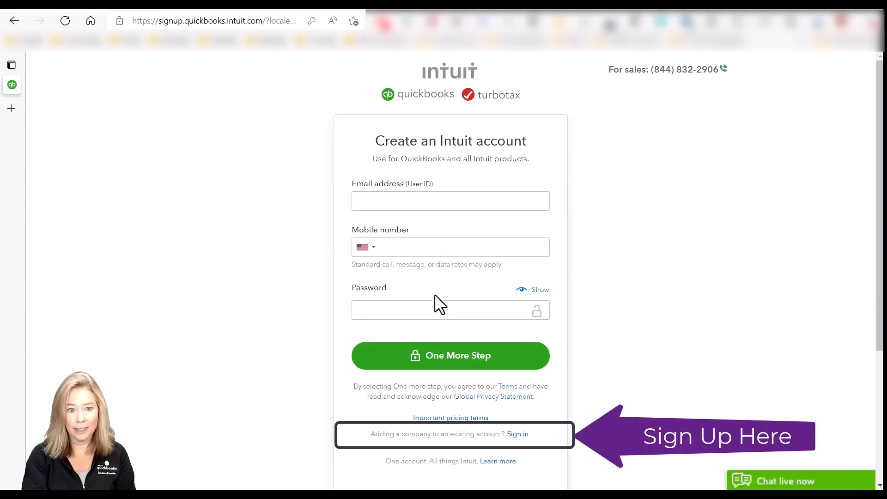
{"action": "left_click", "coordinate": [452, 200]}
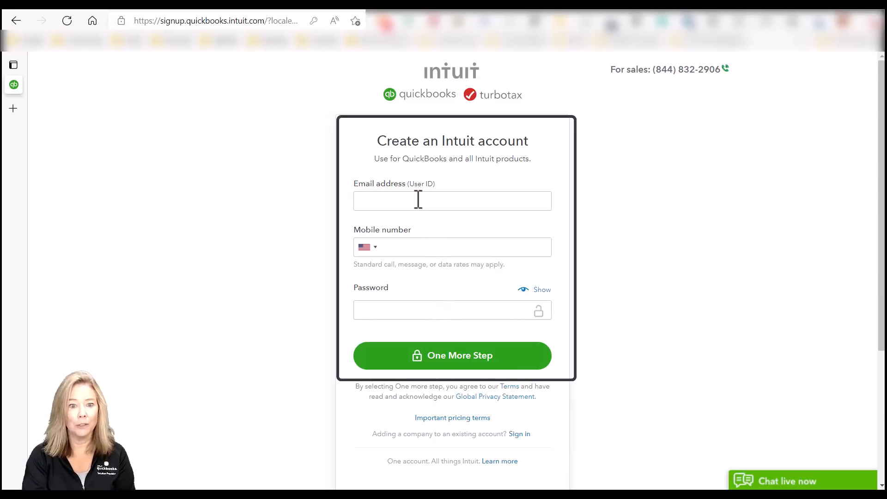
{"action": "mouse_move", "coordinate": [442, 296]}
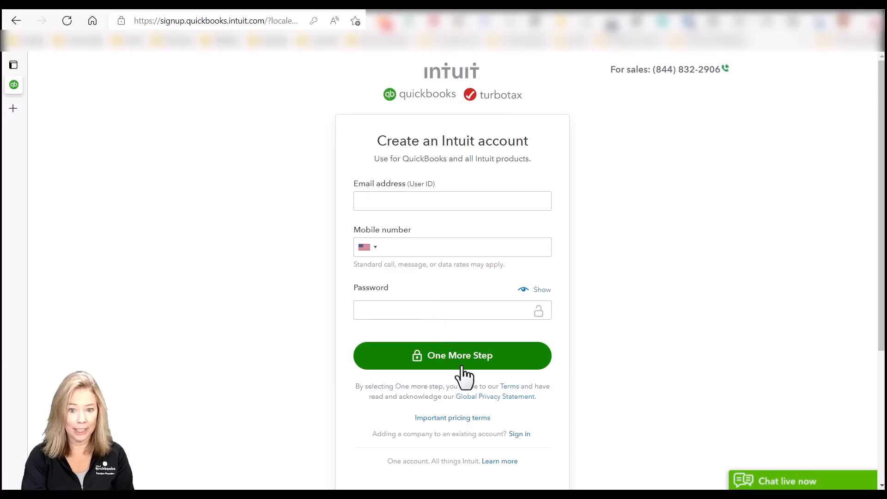
{"action": "mouse_move", "coordinate": [521, 431]}
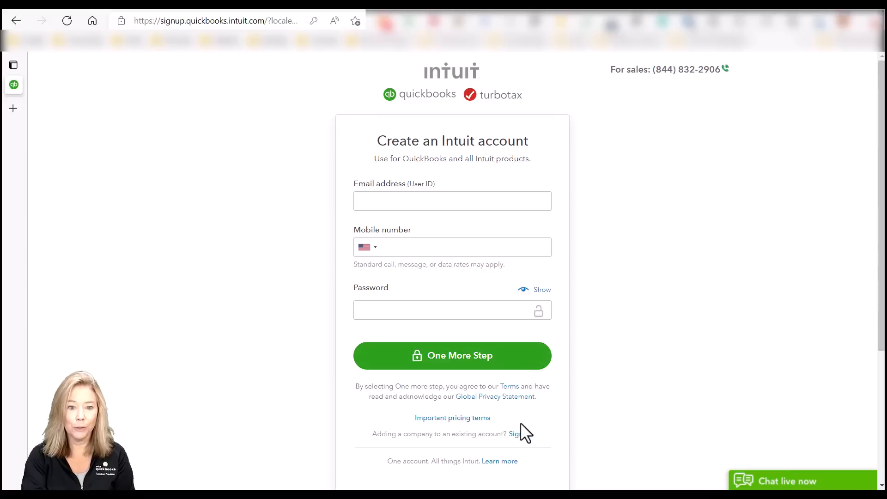
{"action": "mouse_move", "coordinate": [516, 434]}
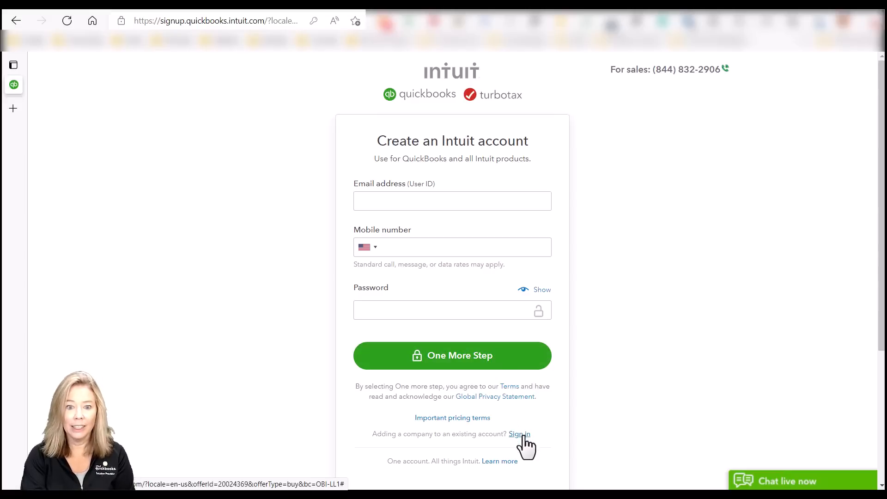
{"action": "mouse_move", "coordinate": [641, 433]}
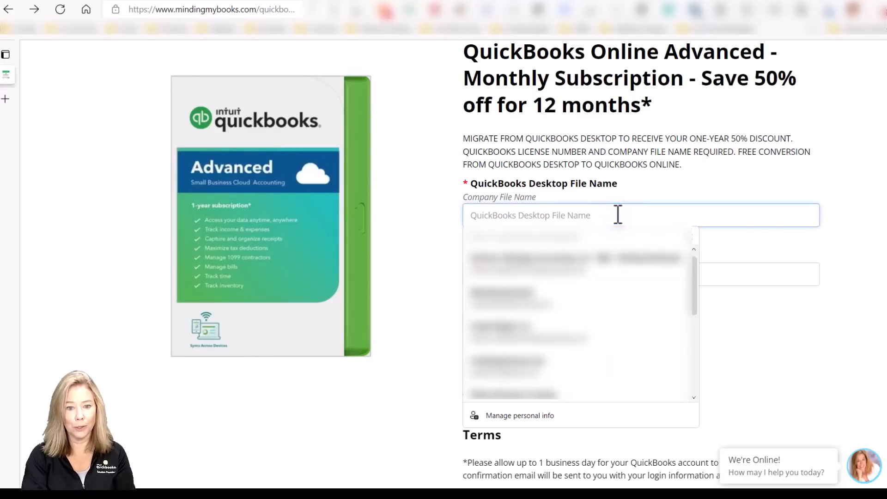
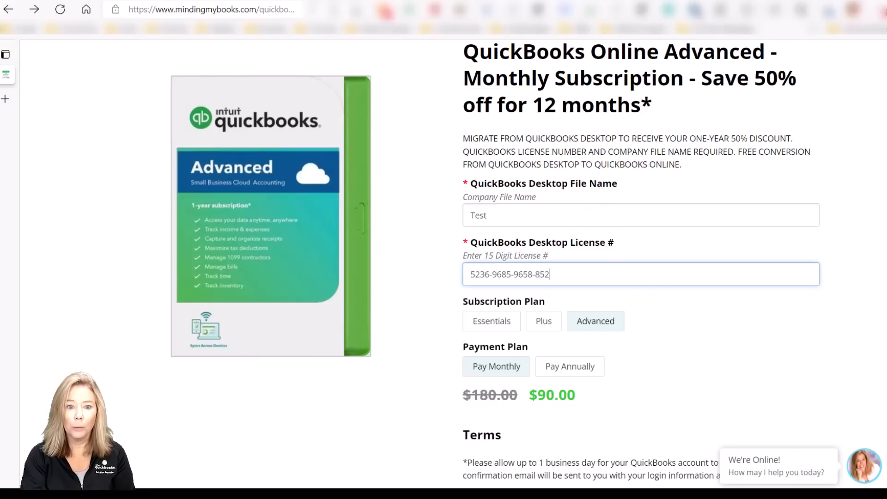
{"action": "scroll", "scroll_direction": "down", "scroll_amount": 3}
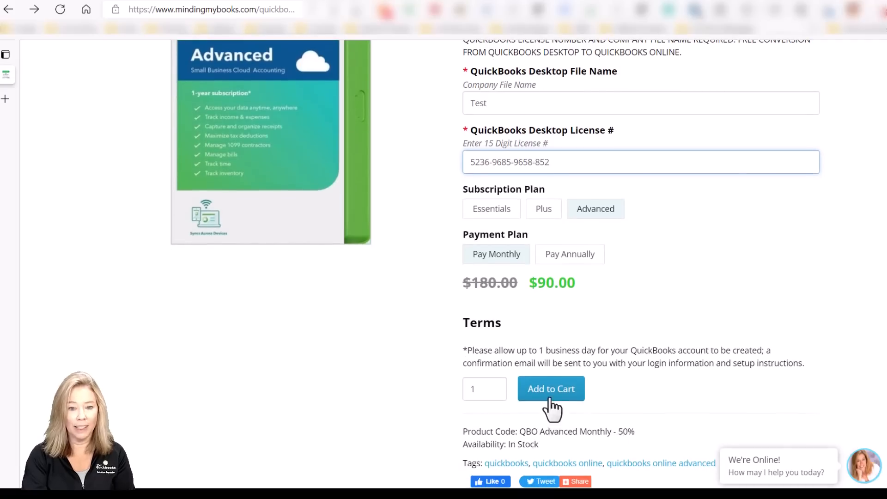
{"action": "left_click", "coordinate": [549, 389]}
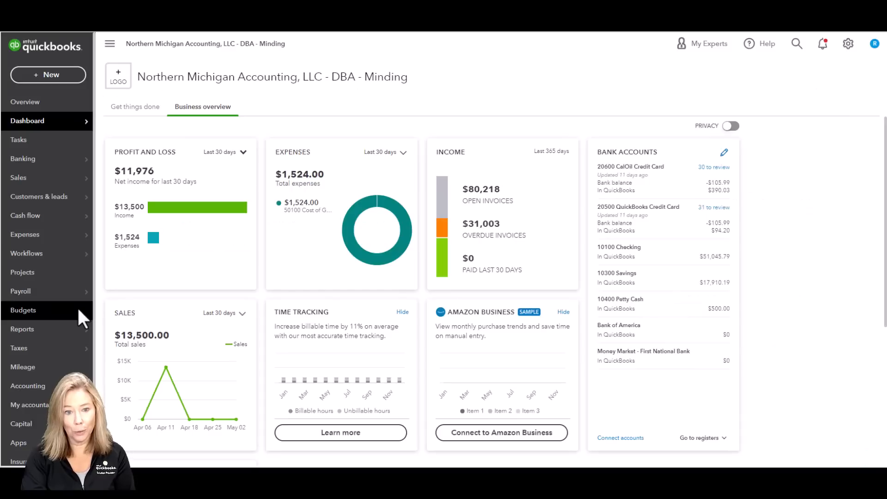
Show the Expenses transactions list from the left navigation.
{"action": "left_click", "coordinate": [25, 234]}
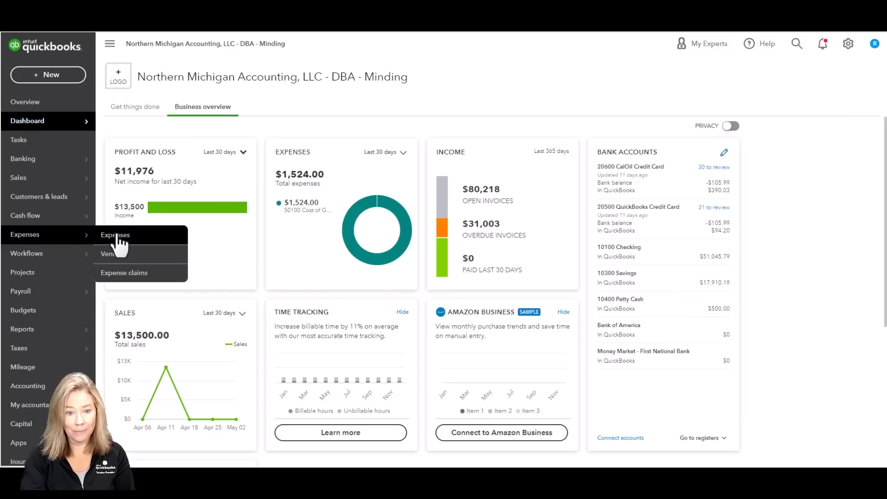
{"action": "left_click", "coordinate": [115, 234]}
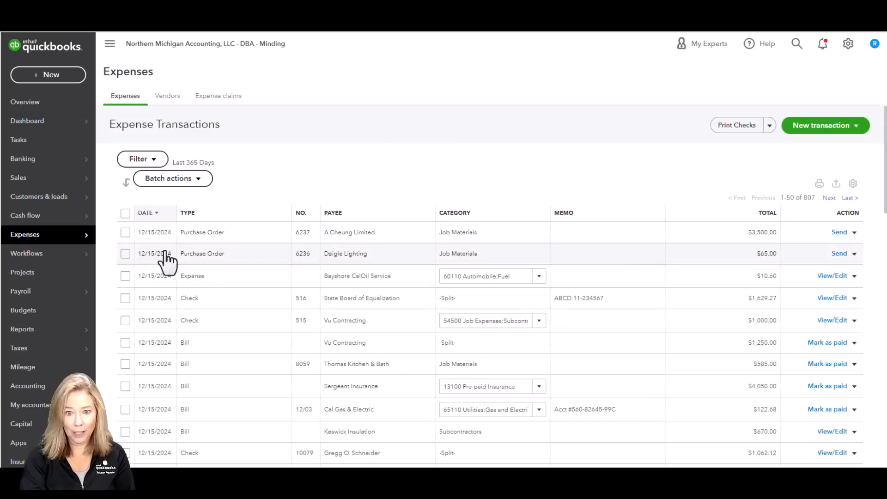
{"action": "left_click", "coordinate": [537, 276]}
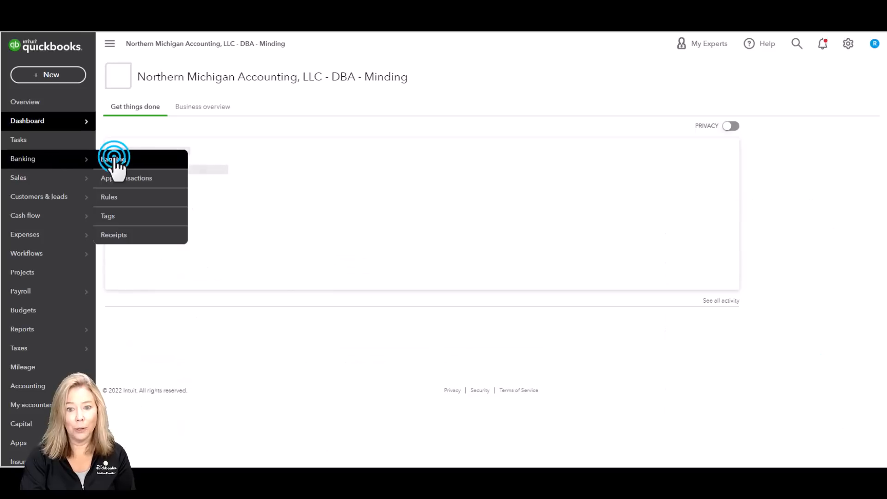
Go to Banking and show the App transactions page listing Amazon Business, Square and eBay.
{"action": "left_click", "coordinate": [113, 158]}
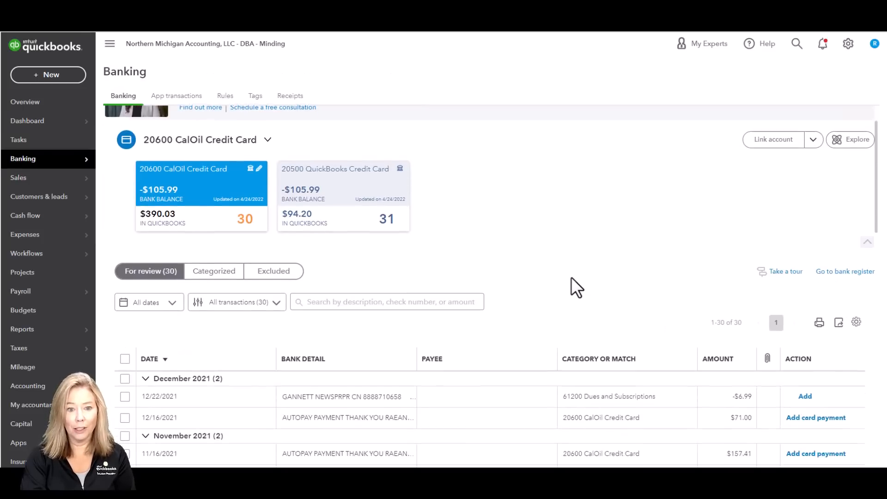
{"action": "scroll", "scroll_direction": "down", "scroll_amount": 3}
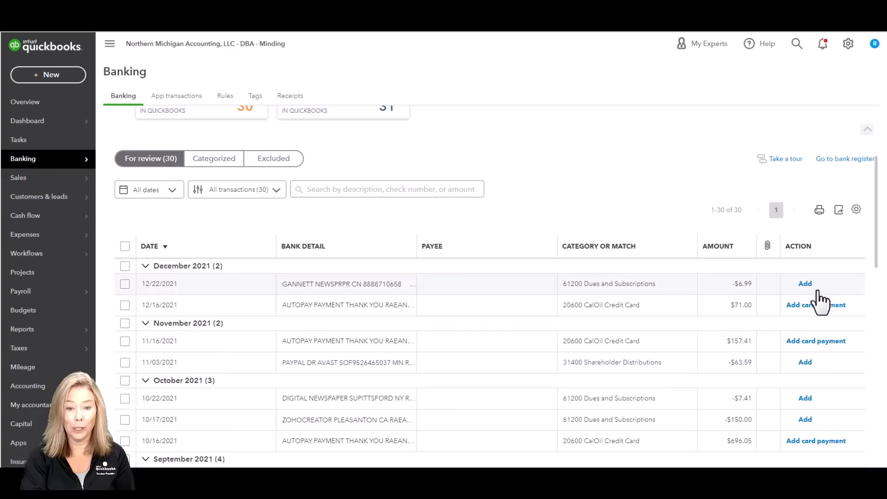
{"action": "mouse_move", "coordinate": [806, 287]}
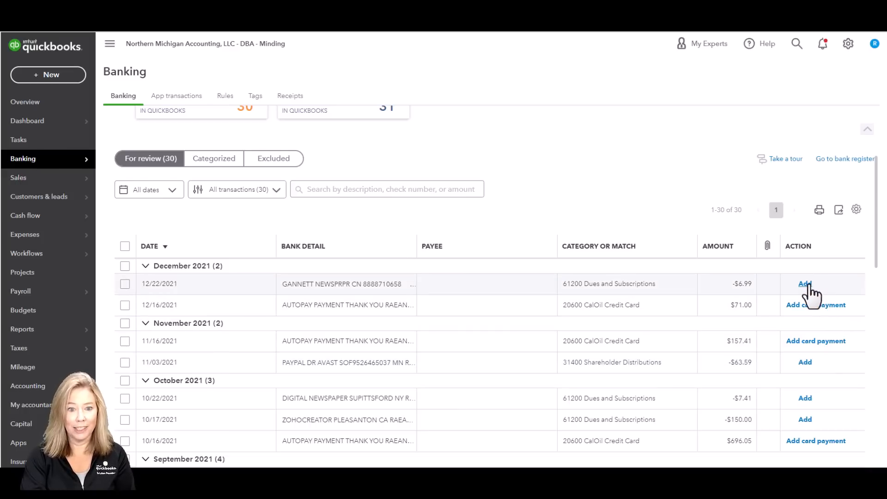
{"action": "left_click", "coordinate": [176, 95]}
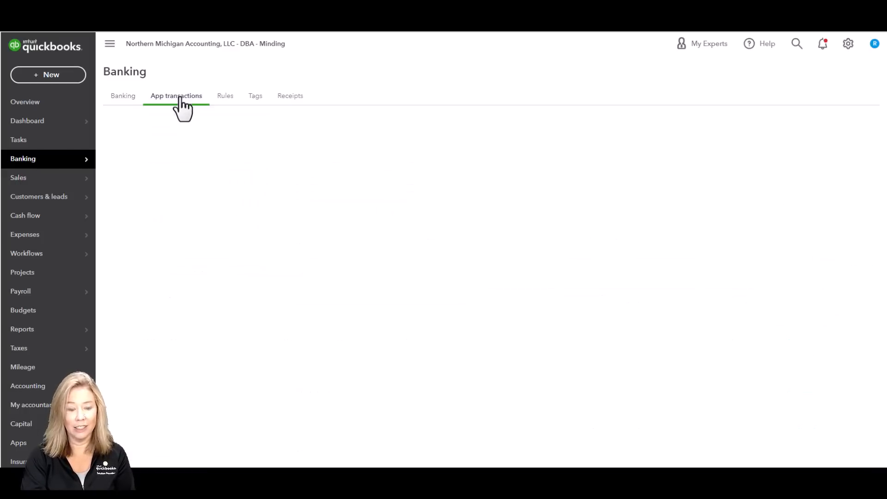
{"action": "left_click", "coordinate": [175, 95]}
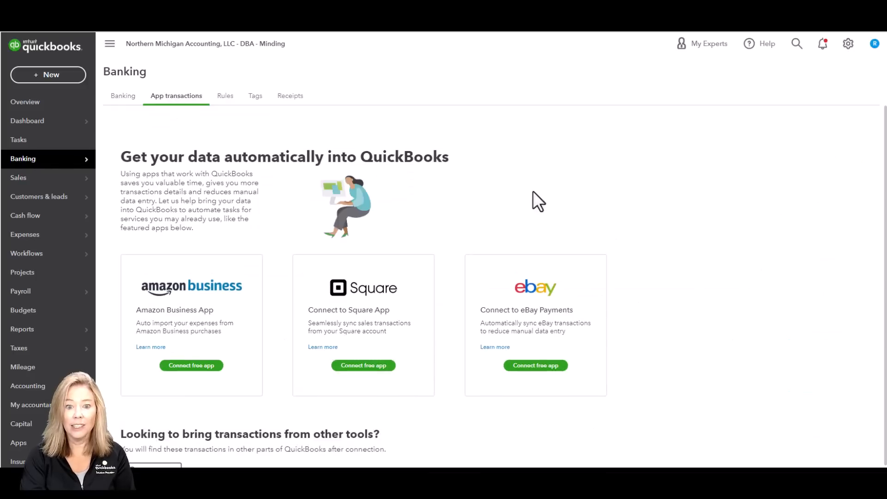
{"action": "mouse_move", "coordinate": [705, 216]}
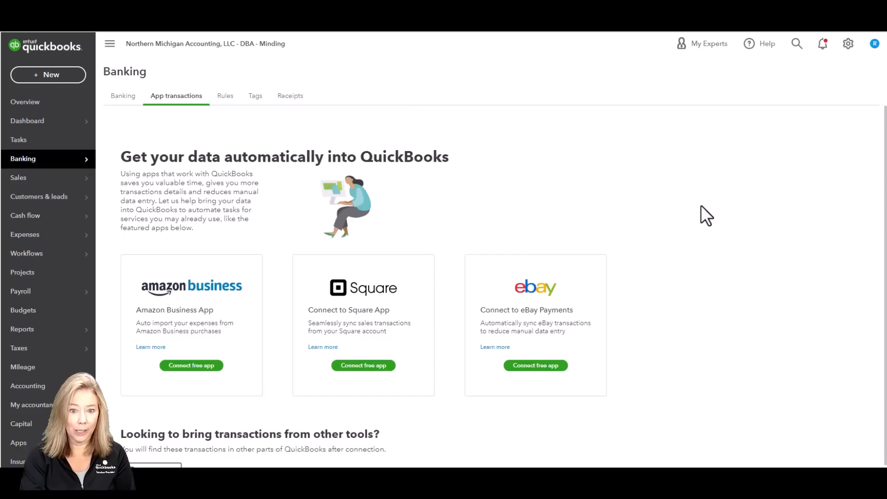
{"action": "mouse_move", "coordinate": [695, 236]}
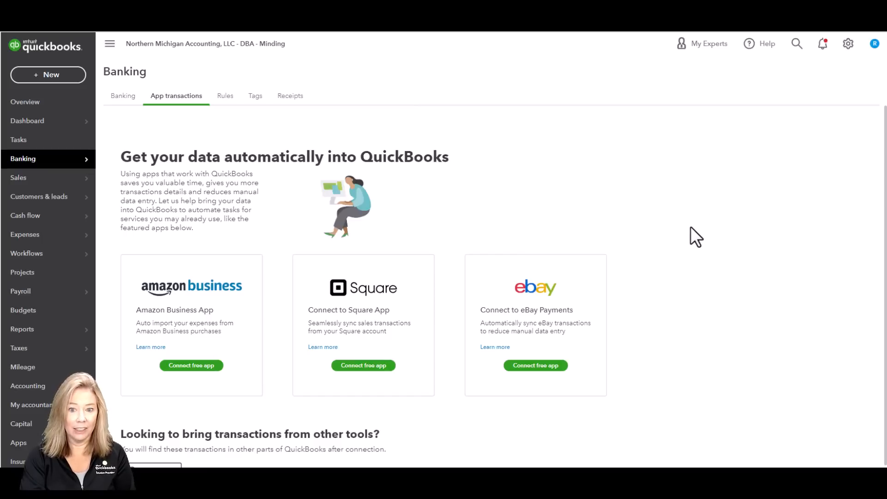
{"action": "scroll", "scroll_direction": "up", "scroll_amount": 3}
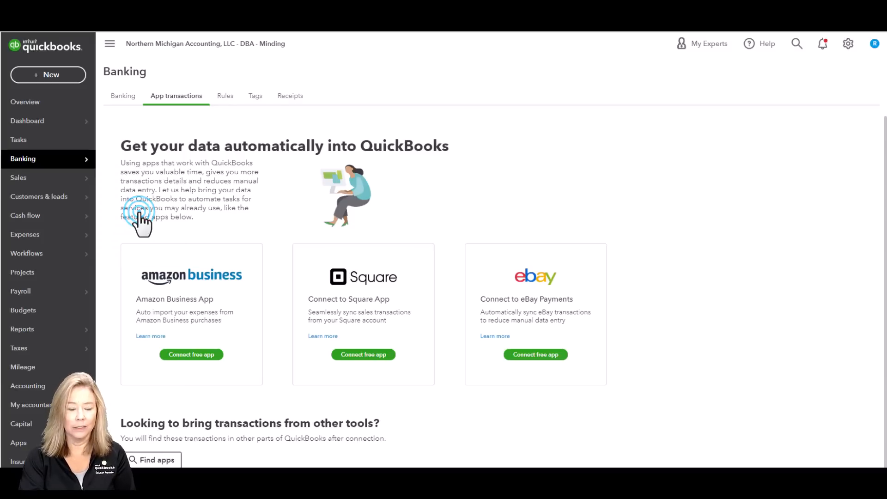
Discard the unsaved payment and start receiving payment for Cook's overdue invoice 1080.
{"action": "left_click", "coordinate": [19, 178]}
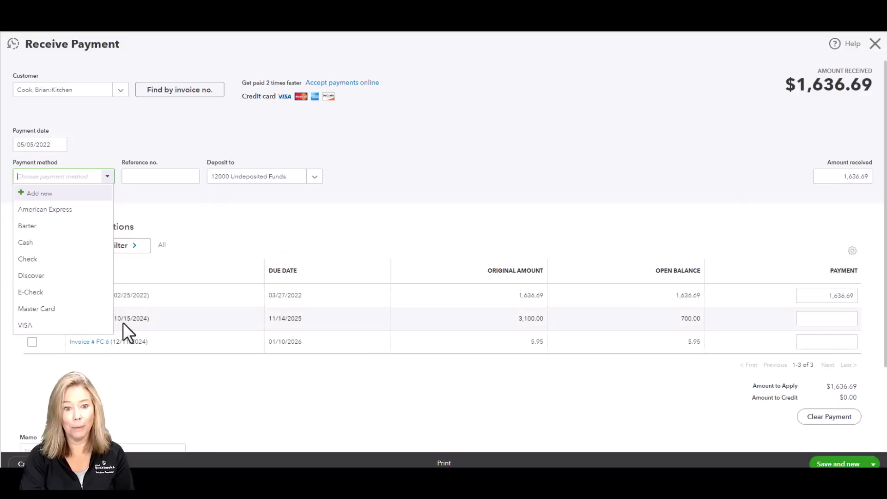
{"action": "mouse_move", "coordinate": [477, 184]}
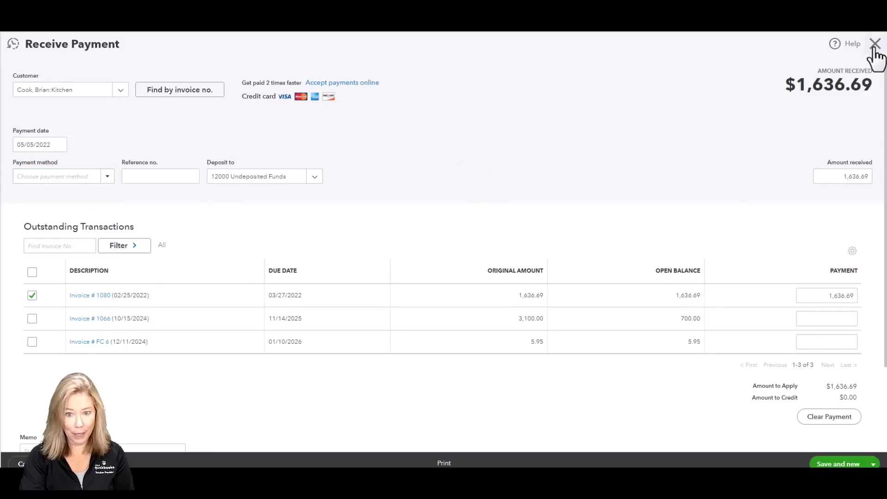
{"action": "left_click", "coordinate": [873, 43]}
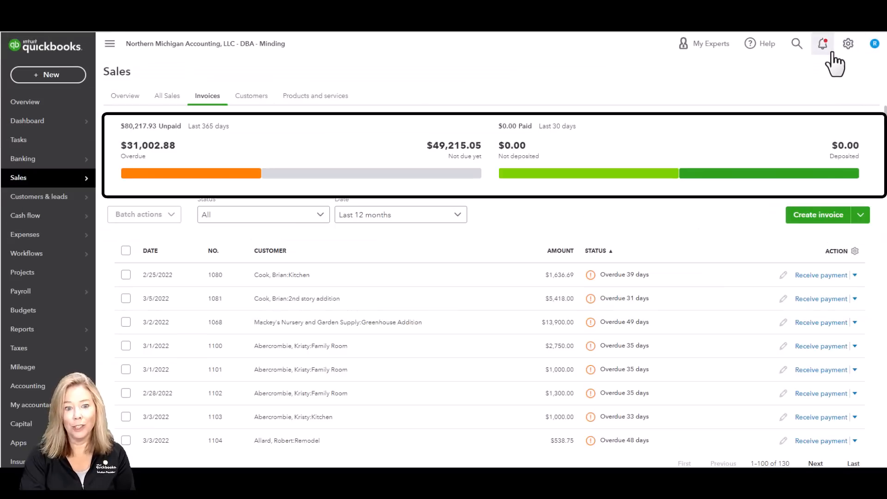
{"action": "mouse_move", "coordinate": [823, 43]}
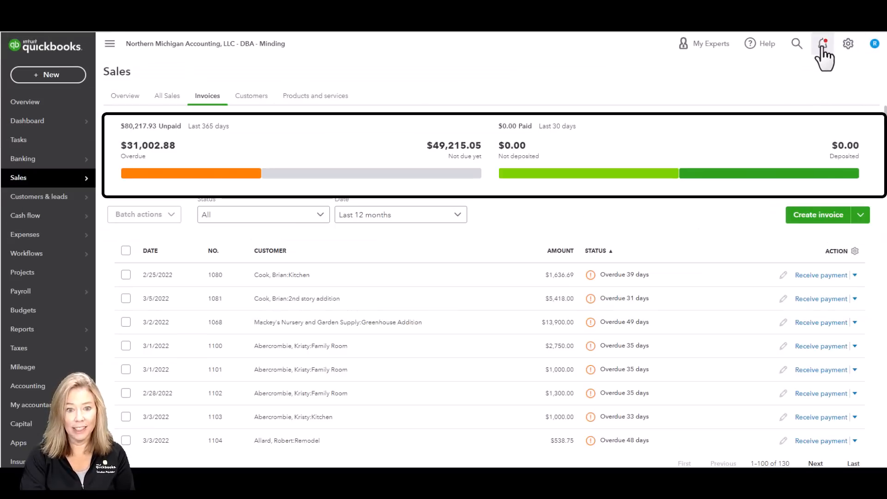
{"action": "left_click", "coordinate": [857, 274]}
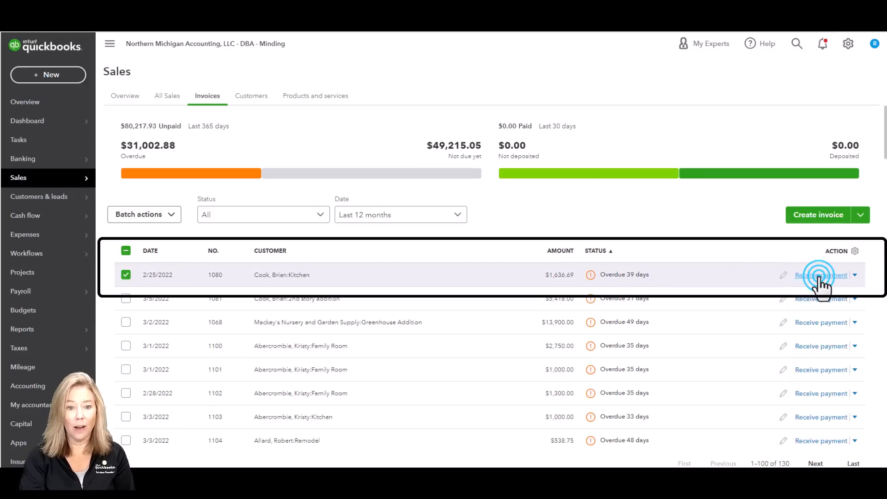
{"action": "left_click", "coordinate": [821, 275]}
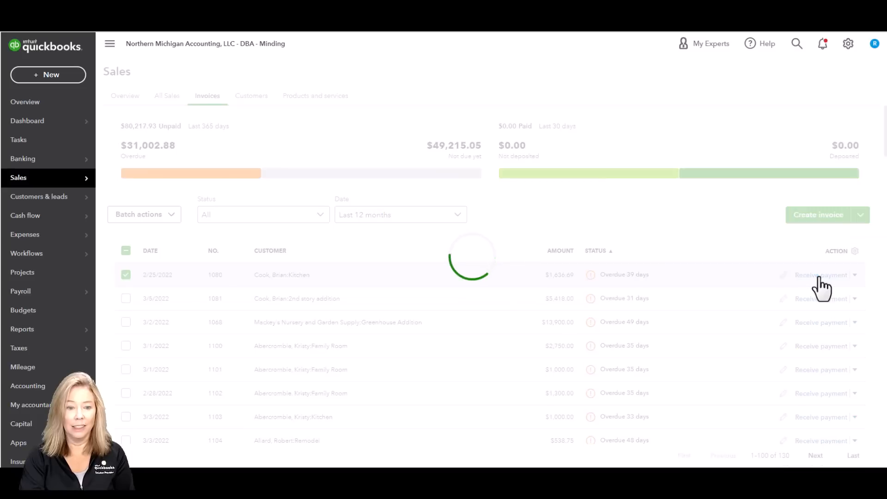
Read through the 'Reports included in your QuickBooks Online subscription' comparison table.
{"action": "left_click", "coordinate": [820, 274]}
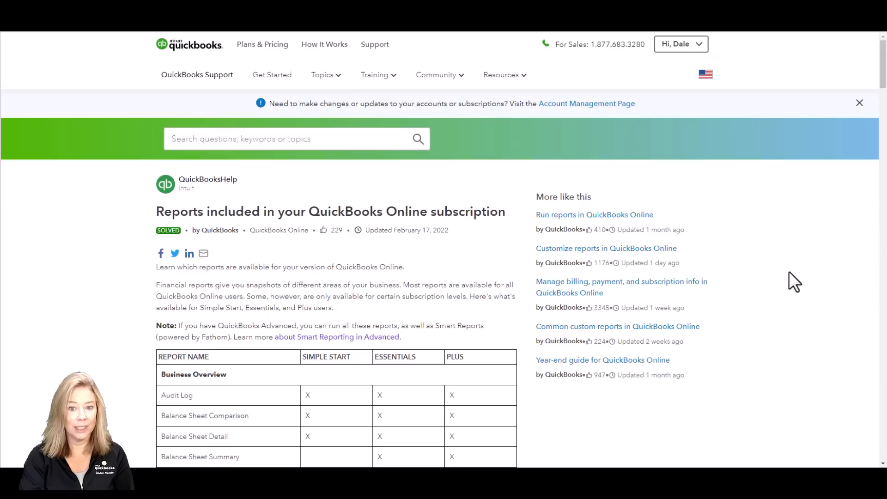
{"action": "scroll", "scroll_direction": "down", "scroll_amount": 3}
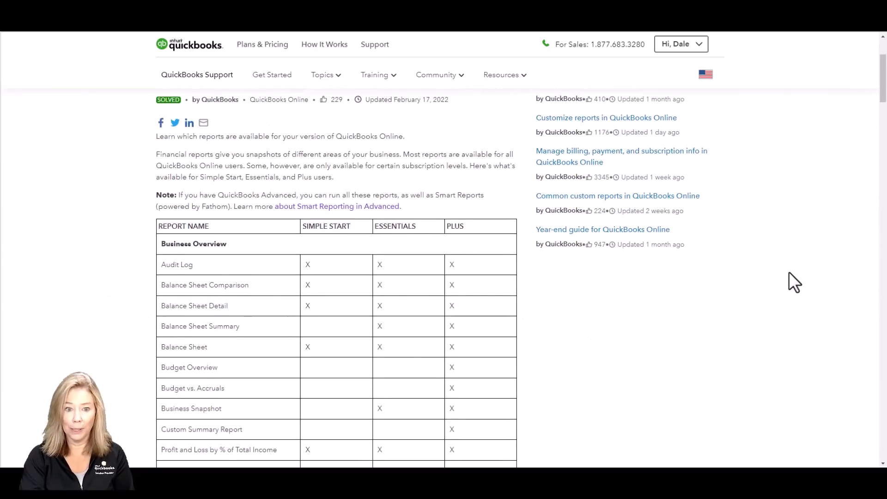
{"action": "scroll", "scroll_direction": "down", "scroll_amount": 3}
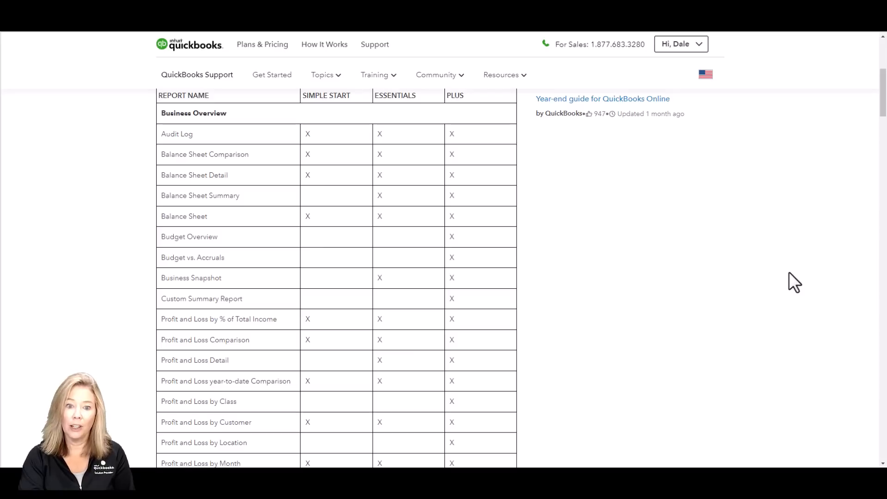
{"action": "scroll", "scroll_direction": "down", "scroll_amount": 3}
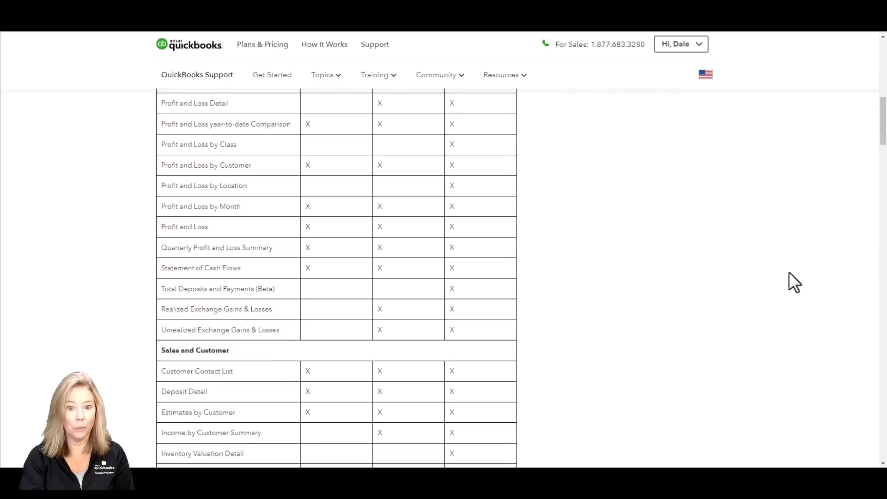
{"action": "scroll", "scroll_direction": "down", "scroll_amount": 3}
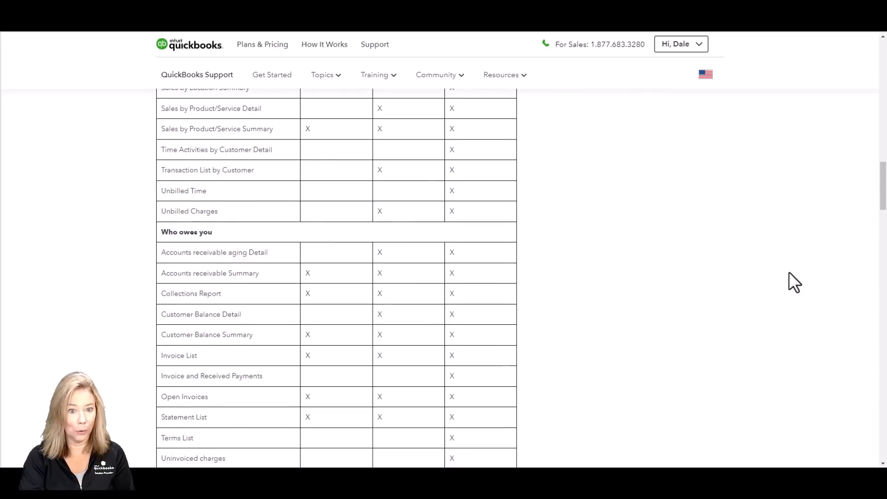
{"action": "scroll", "scroll_direction": "down", "scroll_amount": 3}
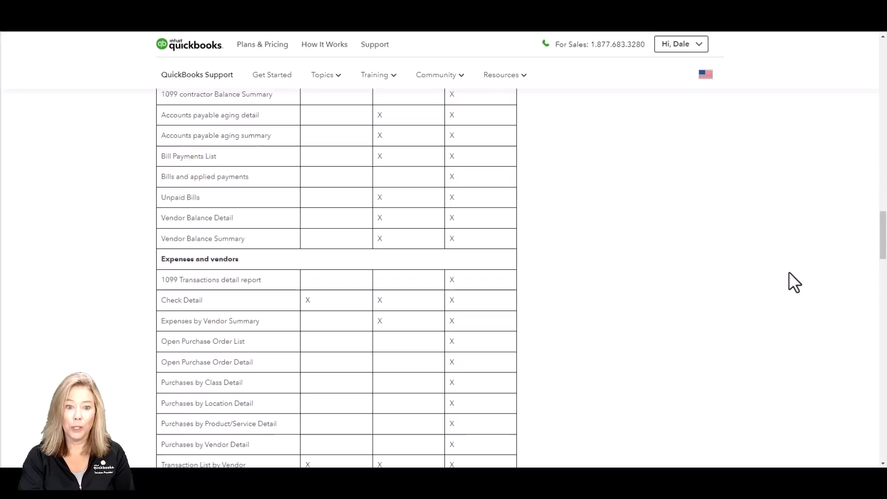
{"action": "scroll", "scroll_direction": "down", "scroll_amount": 3}
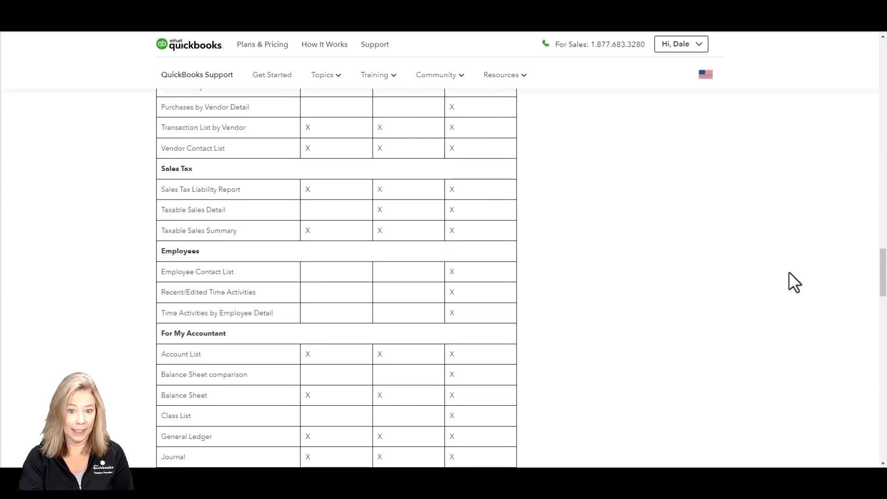
{"action": "scroll", "scroll_direction": "down", "scroll_amount": 3}
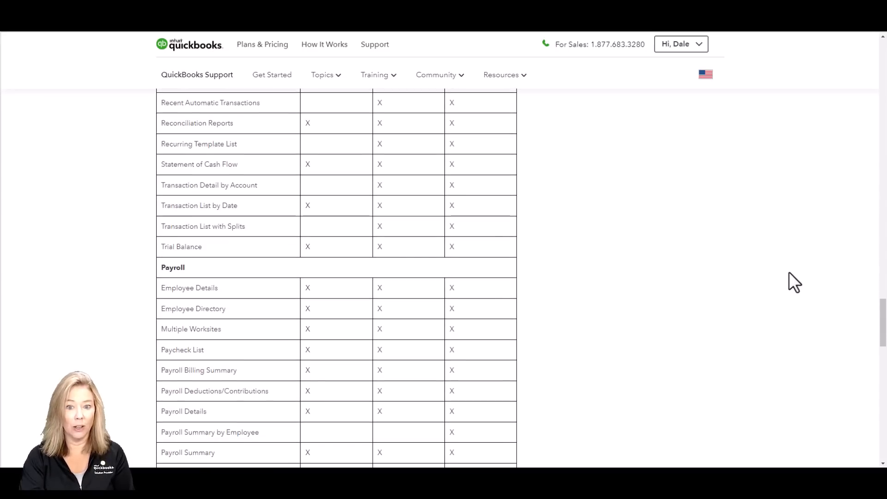
{"action": "scroll", "scroll_direction": "down", "scroll_amount": 3}
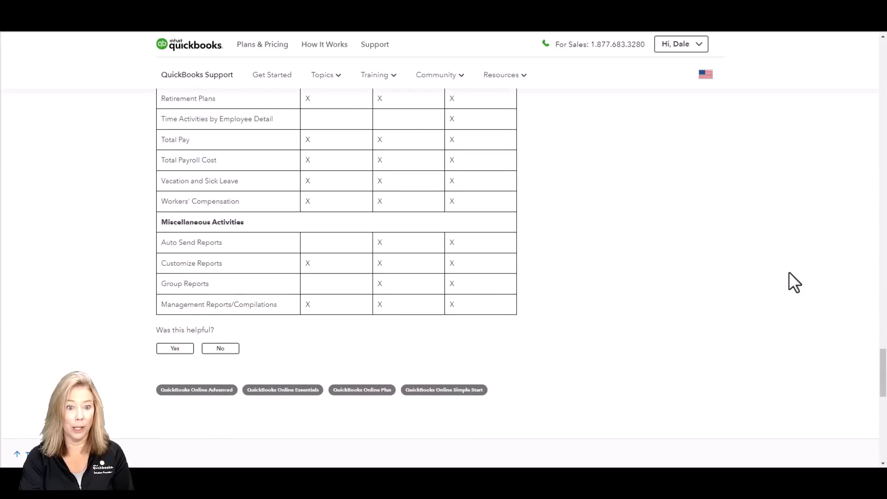
{"action": "scroll", "scroll_direction": "up", "scroll_amount": 3}
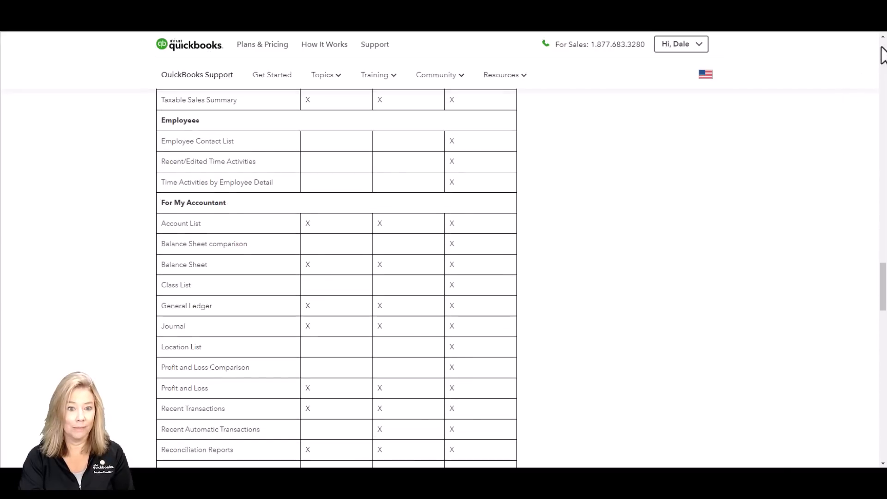
{"action": "scroll", "scroll_direction": "up", "scroll_amount": 3}
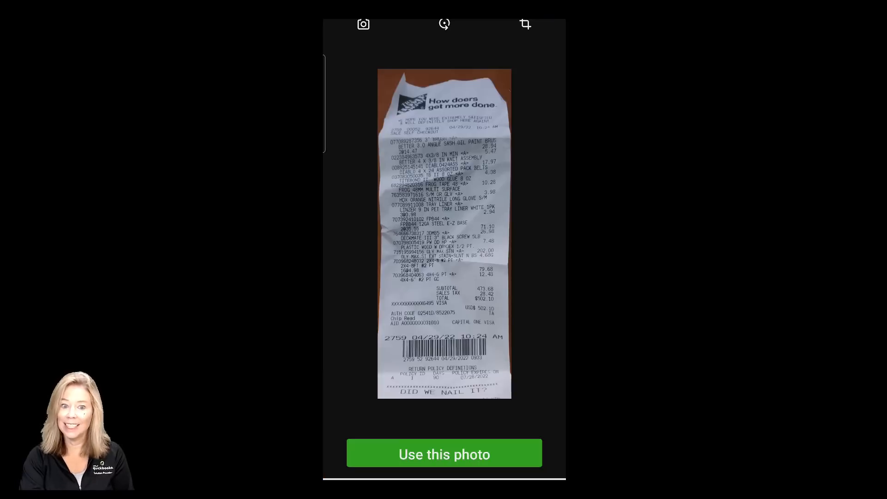
Accept the captured receipt photo for upload and dismiss the confirmation.
{"action": "left_click", "coordinate": [445, 452]}
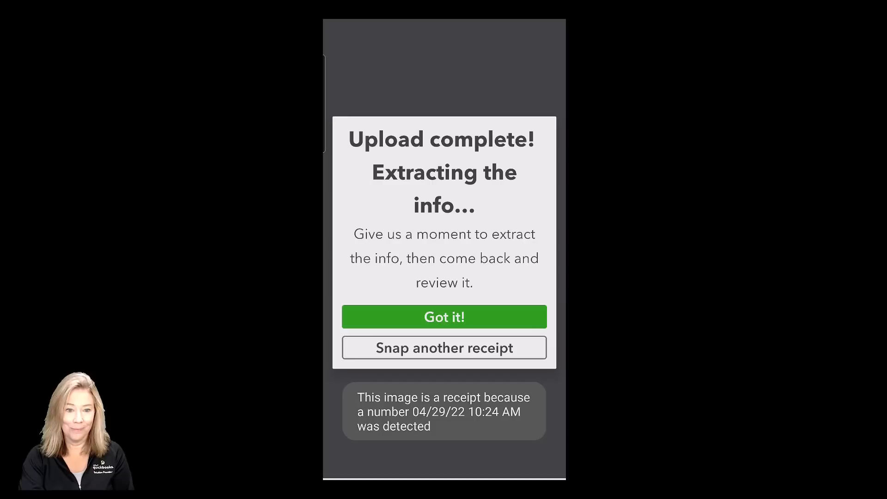
{"action": "left_click", "coordinate": [444, 317]}
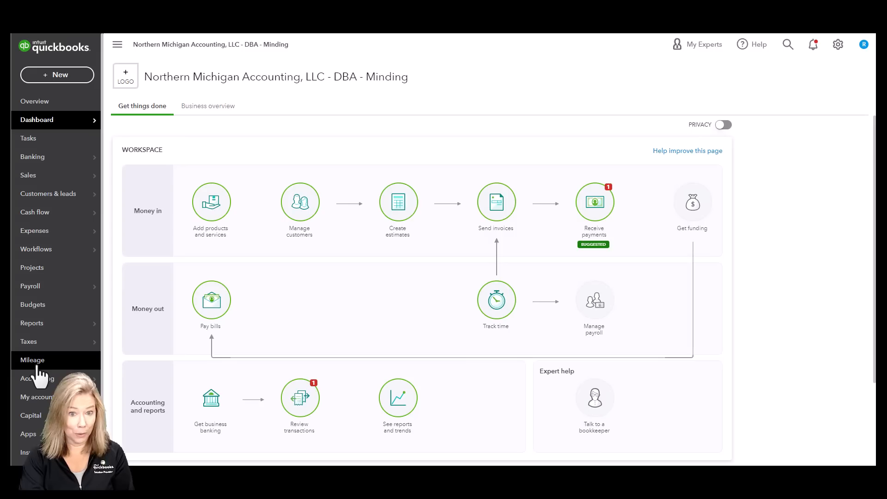
Show the Mileage page with automatic tracking at $0.585 per mile.
{"action": "left_click", "coordinate": [32, 360]}
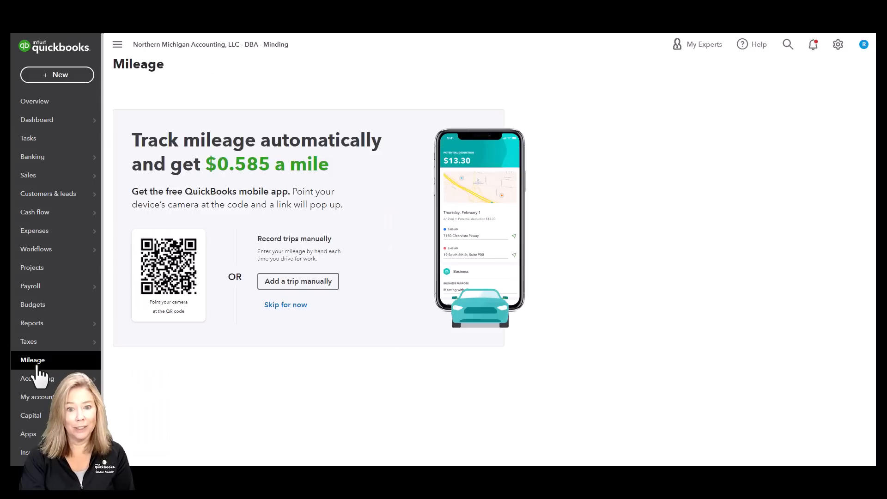
{"action": "mouse_move", "coordinate": [322, 377]}
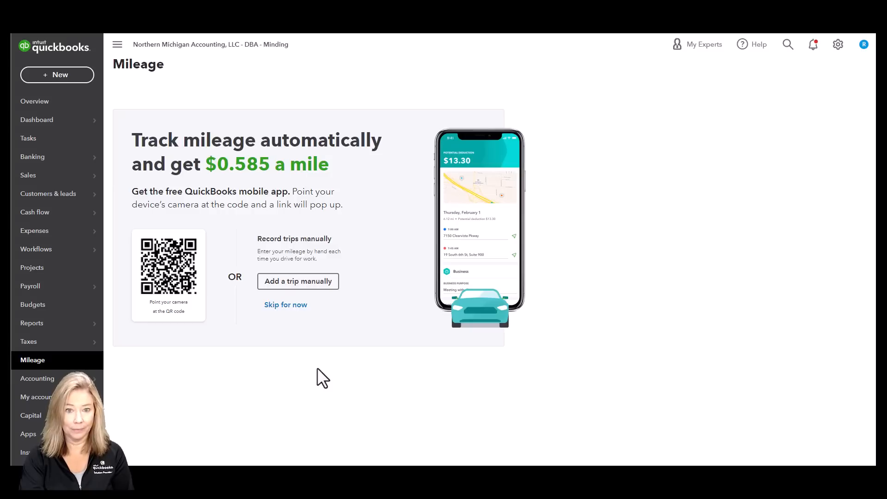
{"action": "mouse_move", "coordinate": [304, 376]}
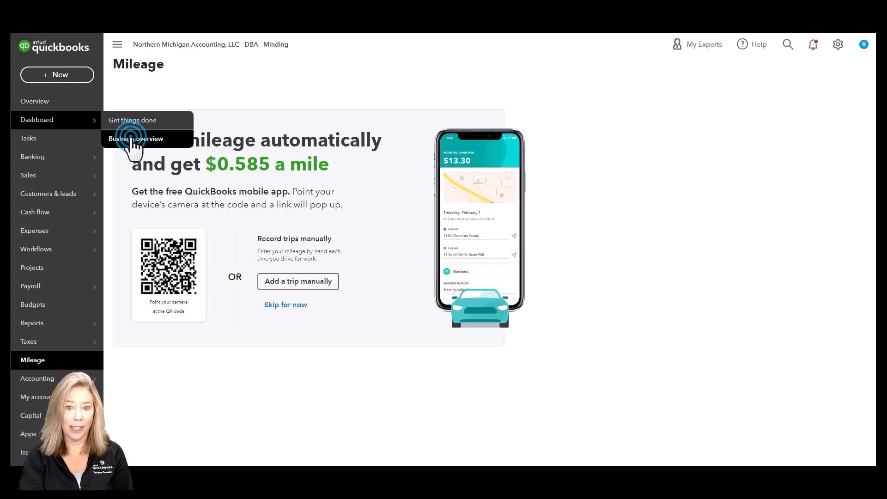
Return to the Business overview dashboard.
{"action": "left_click", "coordinate": [136, 138]}
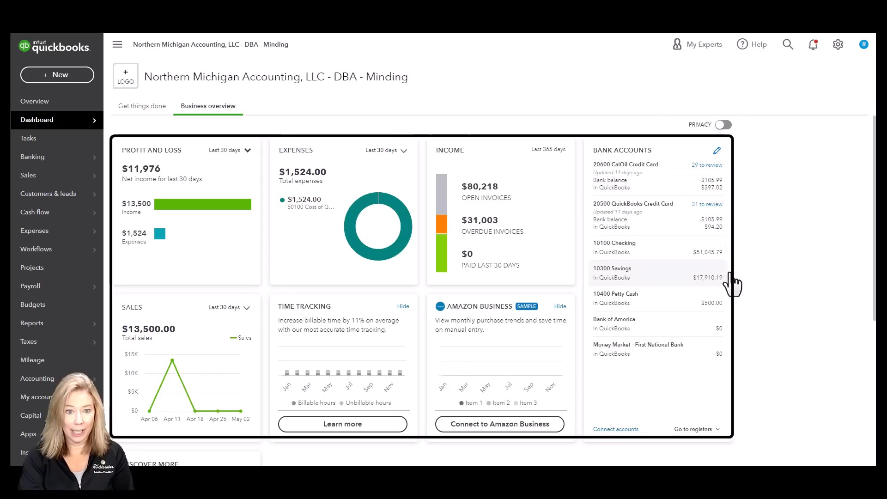
{"action": "mouse_move", "coordinate": [732, 356]}
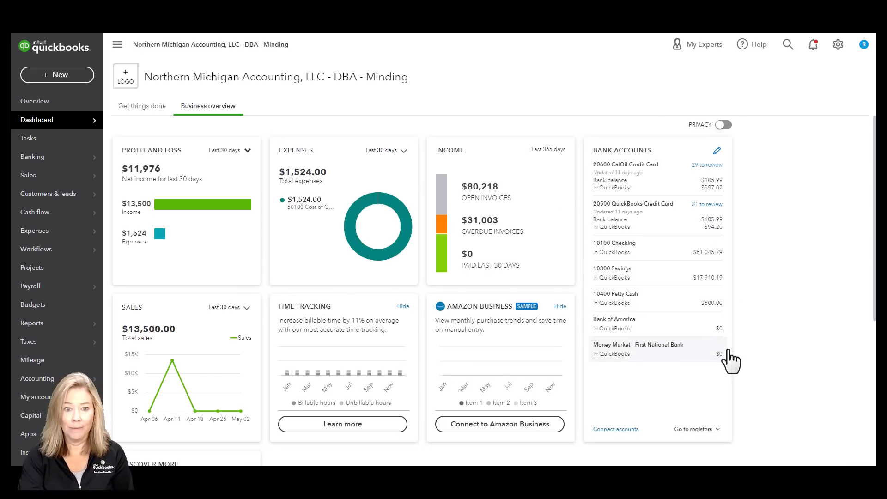
View Sales Tax Settings agencies and custom rates, then return to the Sales tax center.
{"action": "left_click", "coordinate": [28, 341]}
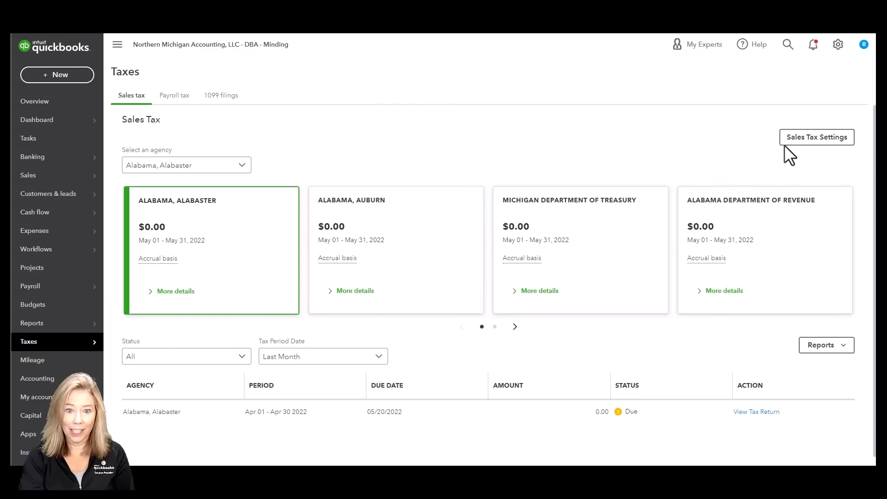
{"action": "left_click", "coordinate": [816, 136]}
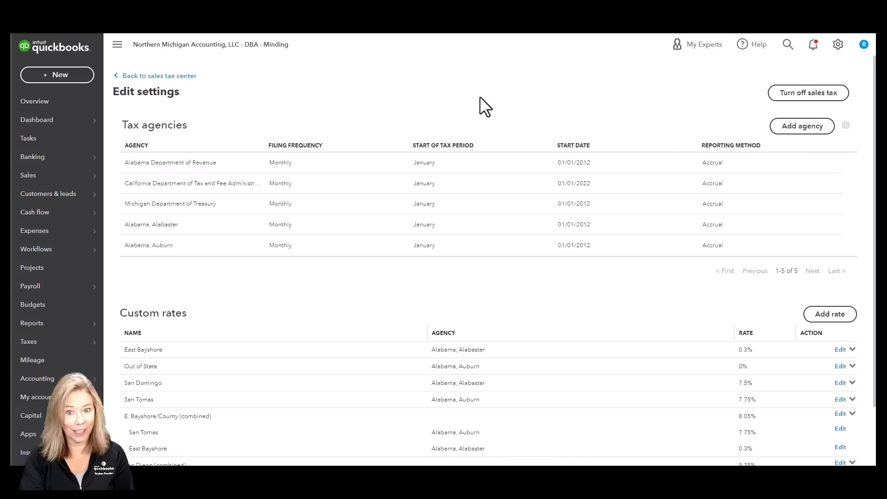
{"action": "mouse_move", "coordinate": [479, 104]}
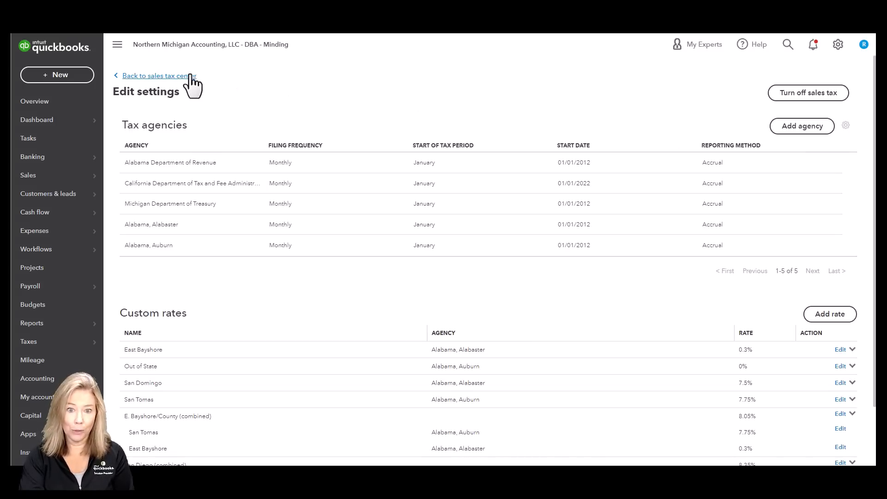
{"action": "left_click", "coordinate": [157, 75]}
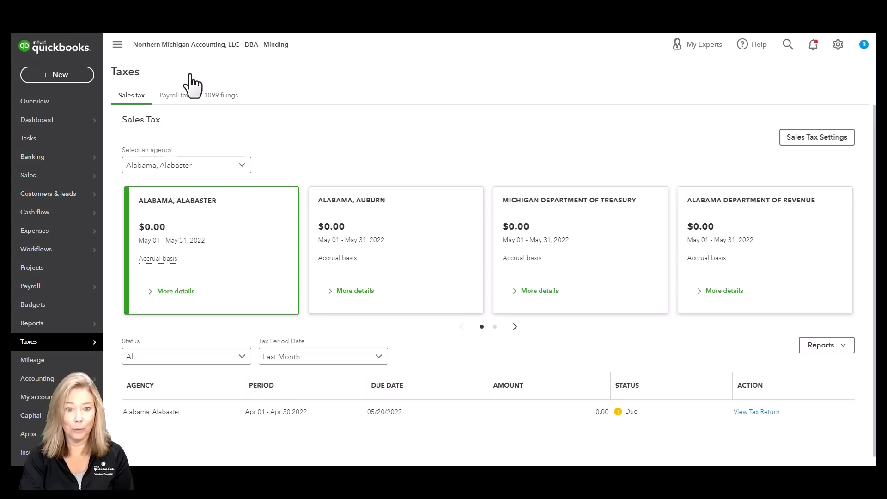
{"action": "mouse_move", "coordinate": [191, 87]}
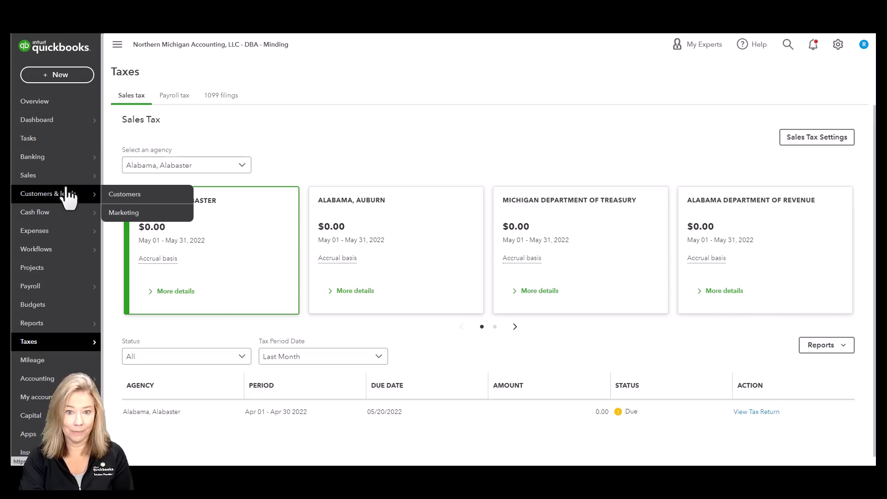
Mark Estimate 1001 Accepted by 'RS' on 4/5/ and convert it into an invoice.
{"action": "left_click", "coordinate": [56, 74]}
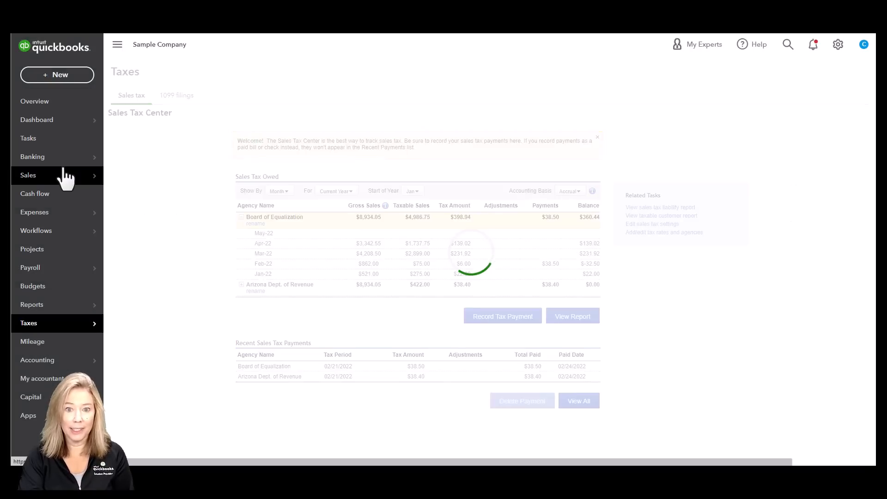
{"action": "left_click", "coordinate": [56, 74]}
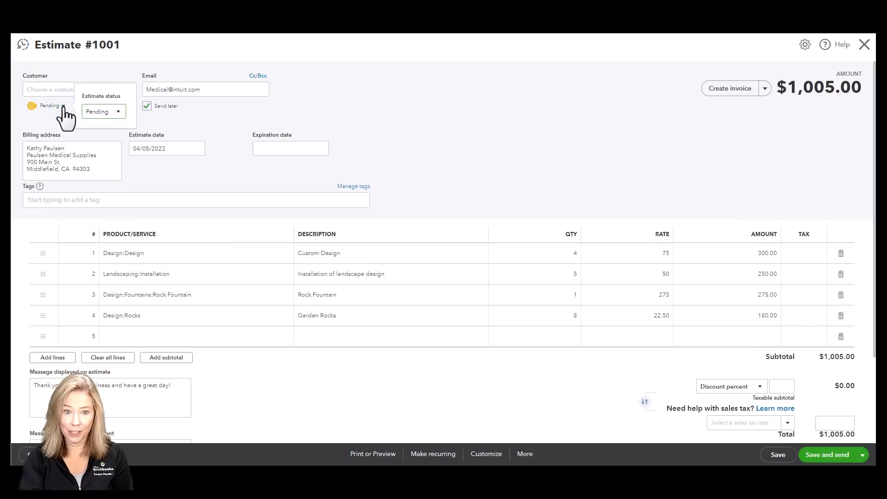
{"action": "left_click", "coordinate": [102, 111]}
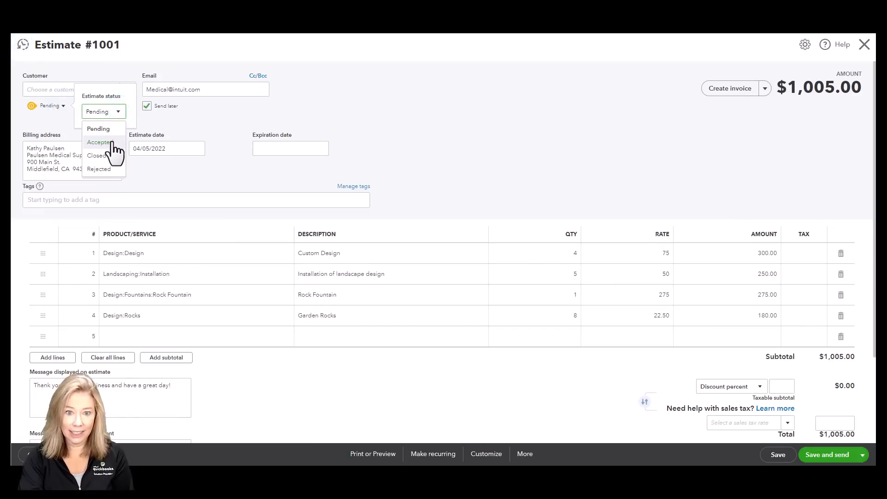
{"action": "left_click", "coordinate": [99, 142]}
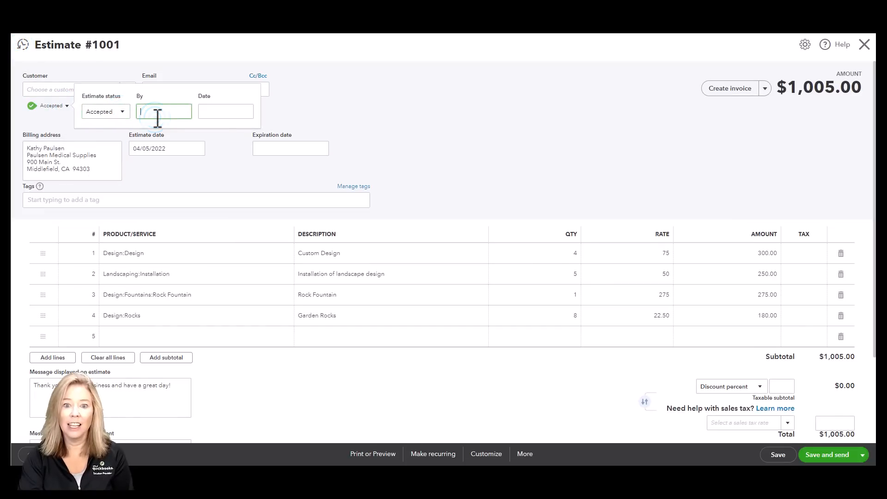
{"action": "type", "text": "RS"}
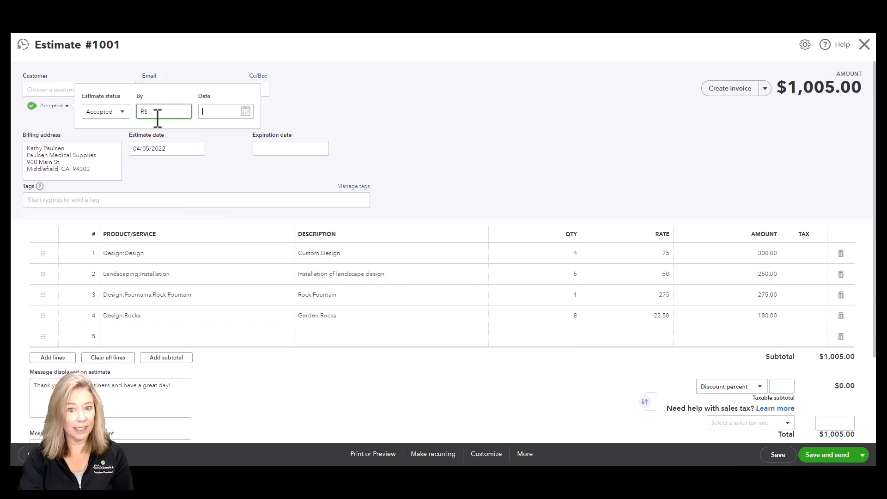
{"action": "type", "text": "4/5/"}
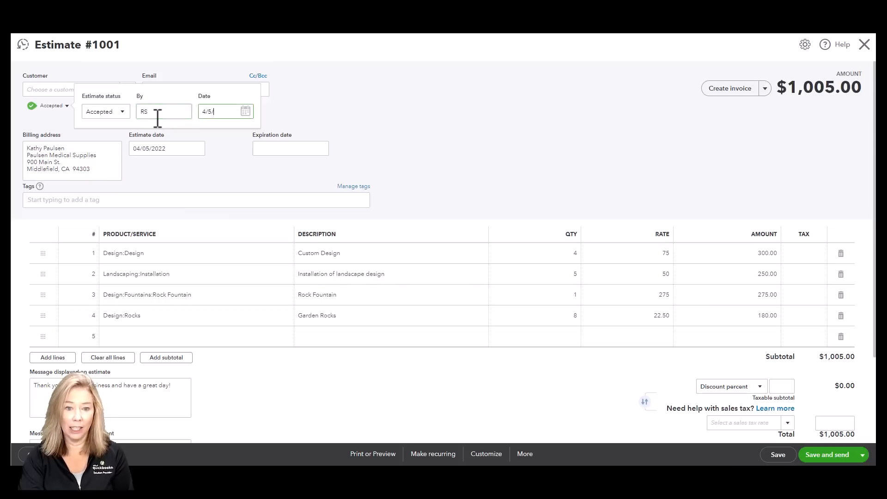
{"action": "left_click", "coordinate": [729, 87]}
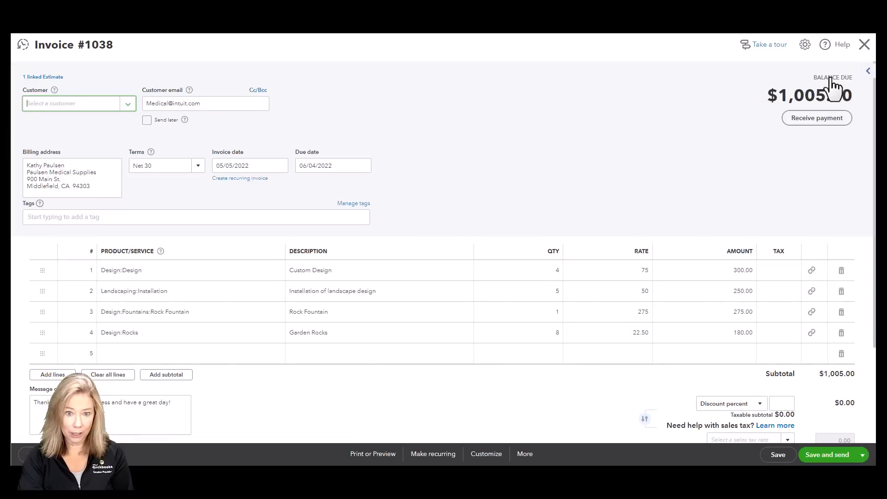
{"action": "mouse_move", "coordinate": [836, 96]}
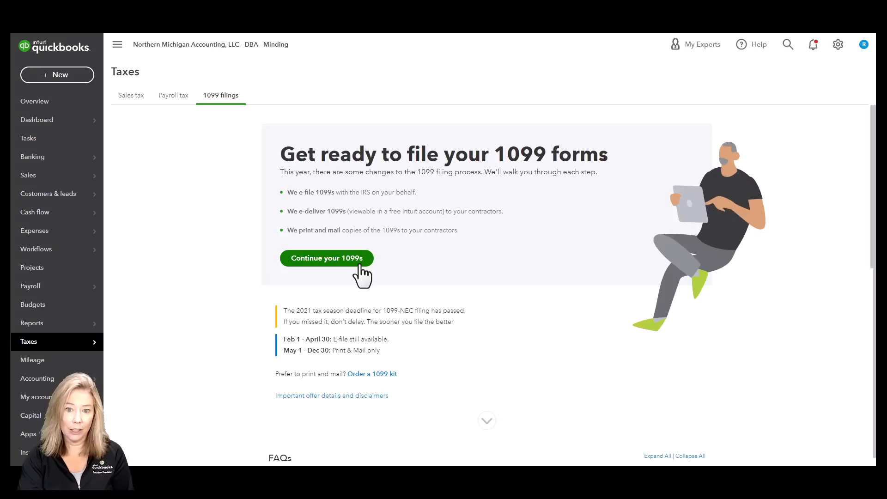
{"action": "left_click", "coordinate": [326, 258]}
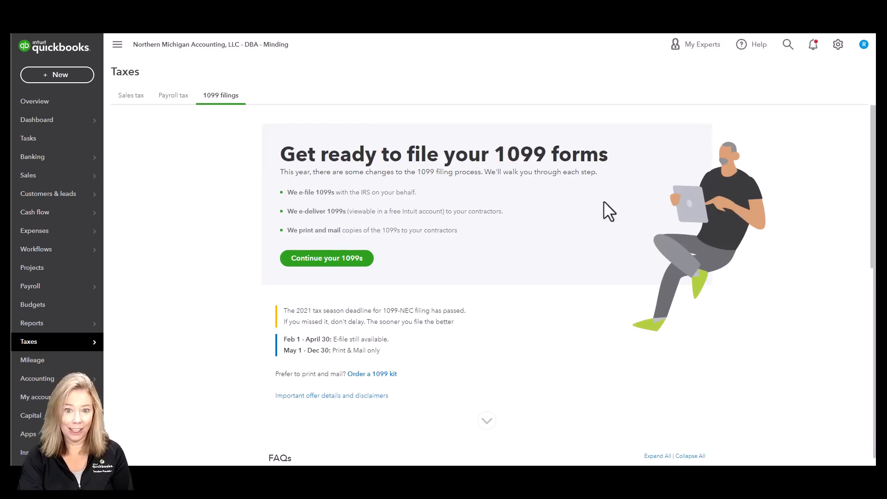
{"action": "mouse_move", "coordinate": [757, 116]}
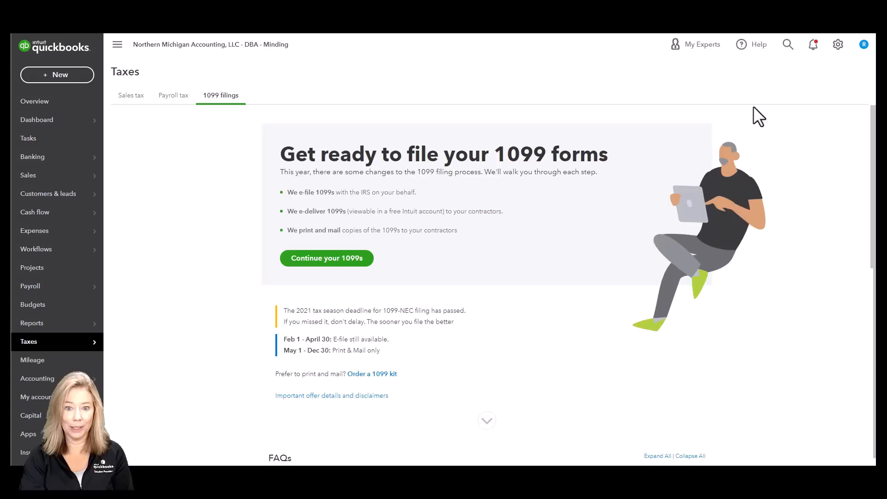
{"action": "mouse_move", "coordinate": [744, 117]}
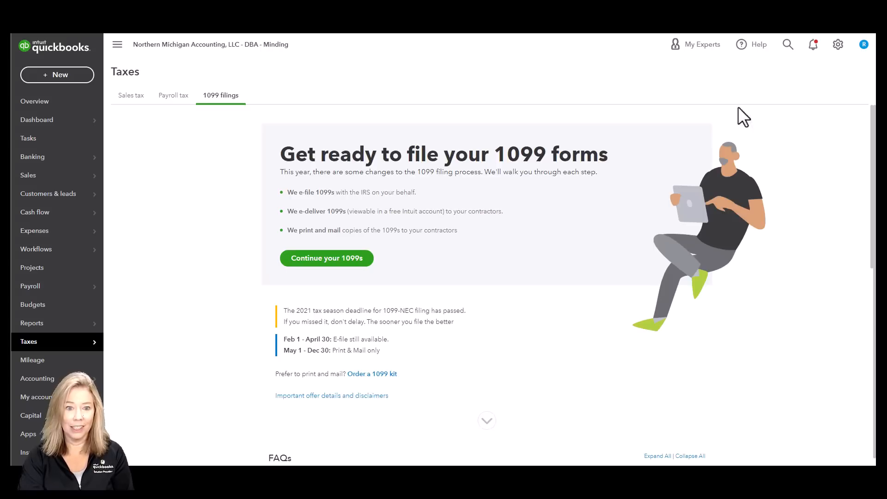
{"action": "mouse_move", "coordinate": [588, 123]}
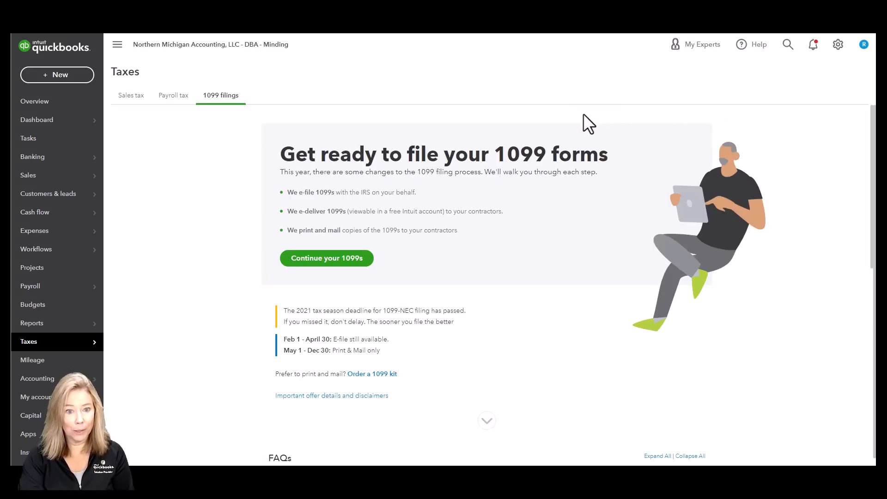
{"action": "mouse_move", "coordinate": [213, 176]}
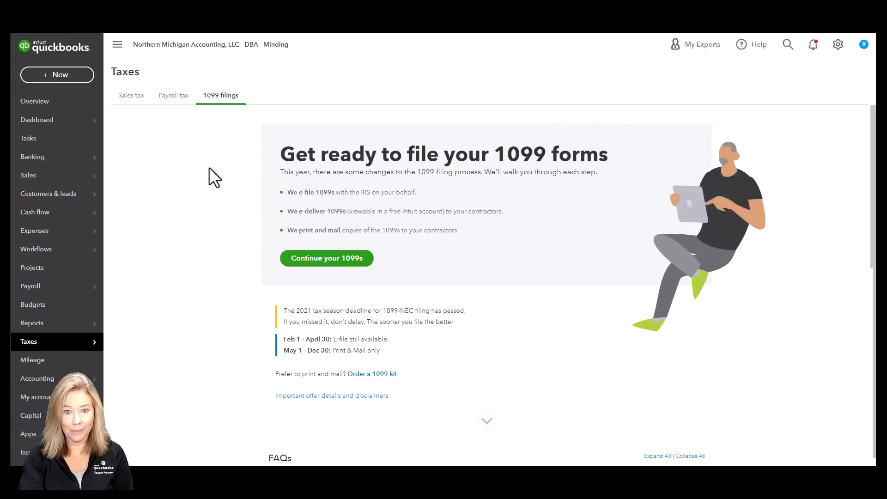
{"action": "mouse_move", "coordinate": [172, 226]}
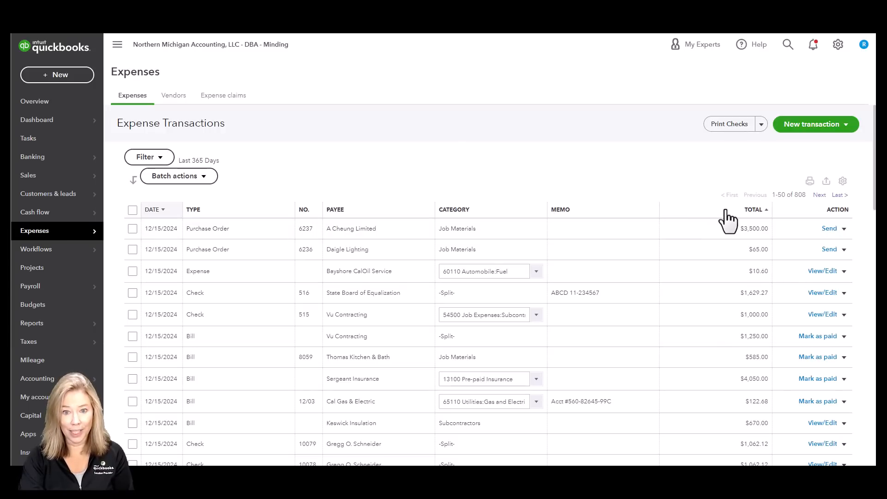
{"action": "mouse_move", "coordinate": [778, 373]}
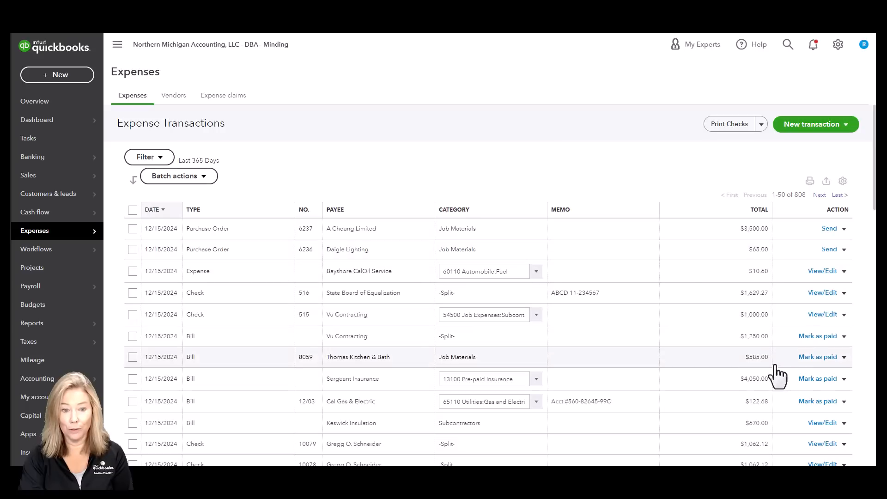
Choose Schedule payment from the action menu on the $585.00 Thomas Kitchen & Bath bill.
{"action": "left_click", "coordinate": [843, 356]}
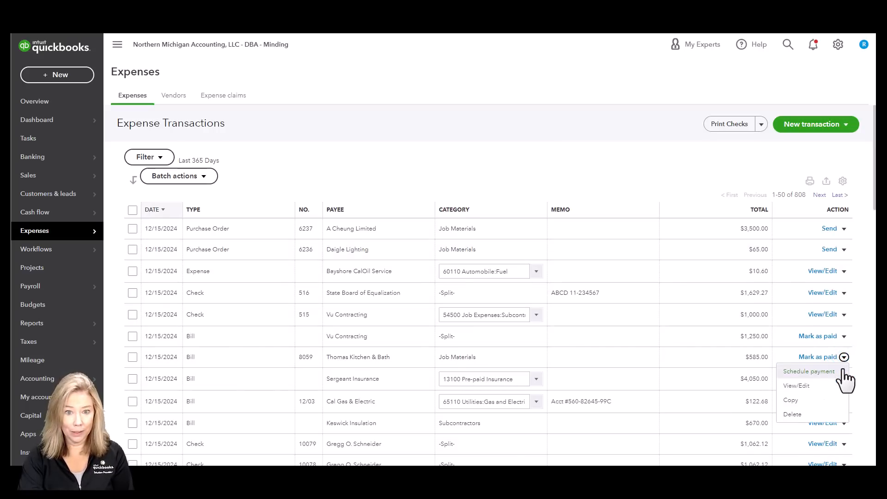
{"action": "left_click", "coordinate": [807, 371]}
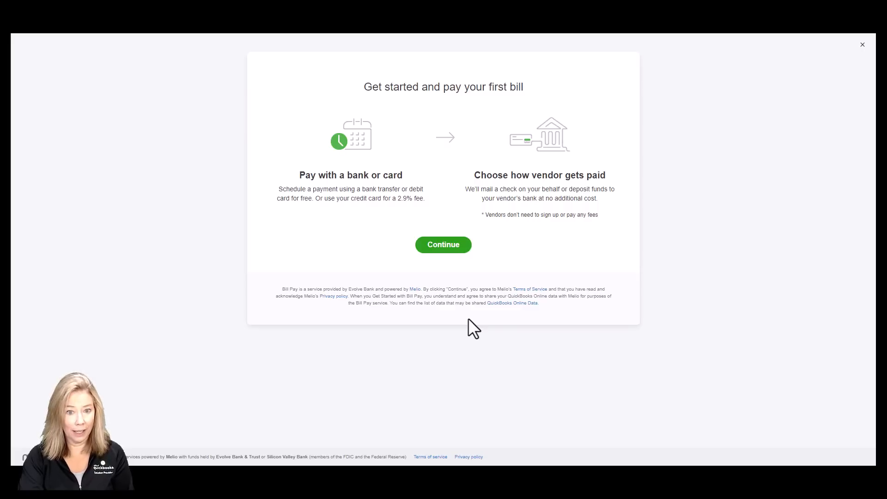
{"action": "mouse_move", "coordinate": [465, 309]}
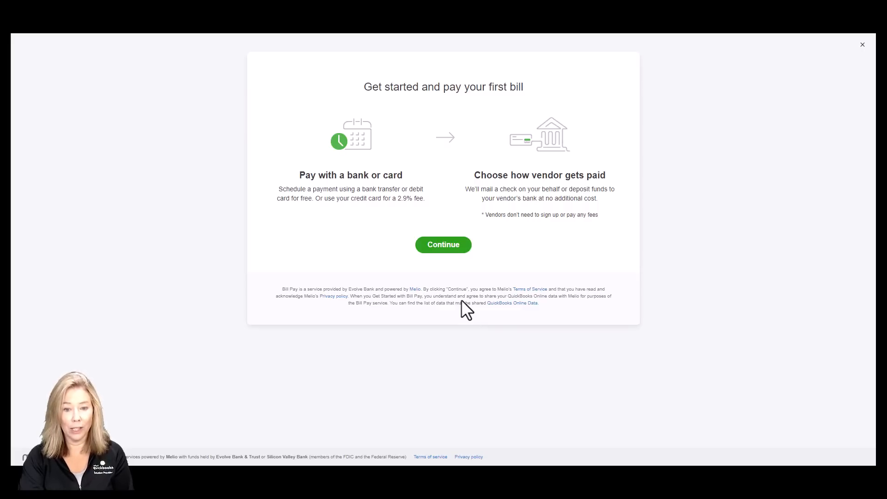
Continue past the Bill Pay get-started screen to the payment method choices.
{"action": "left_click", "coordinate": [443, 244]}
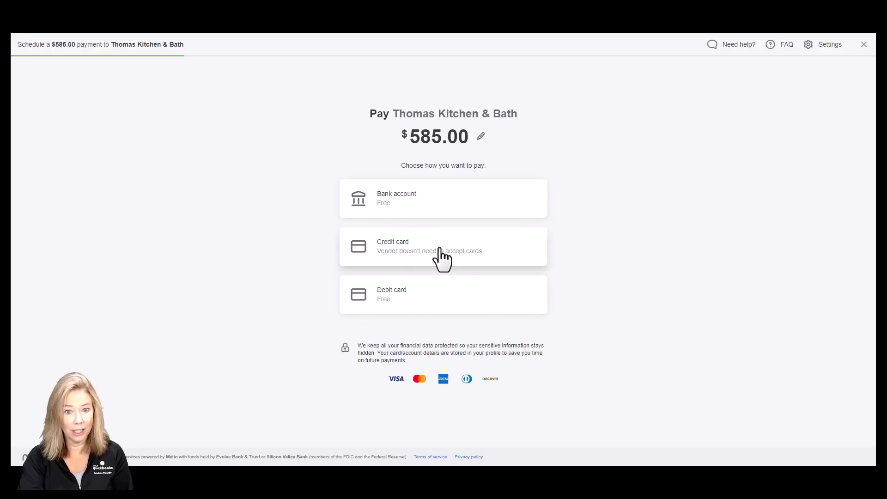
{"action": "mouse_move", "coordinate": [447, 256]}
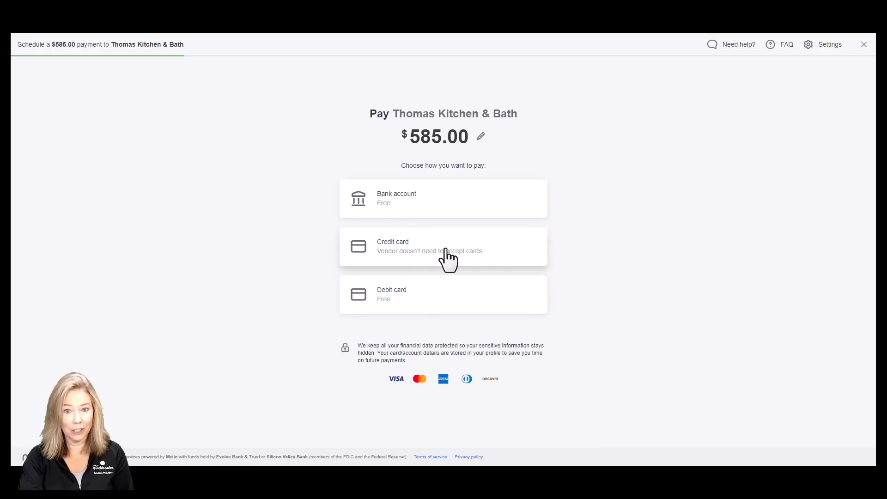
{"action": "mouse_move", "coordinate": [582, 261]}
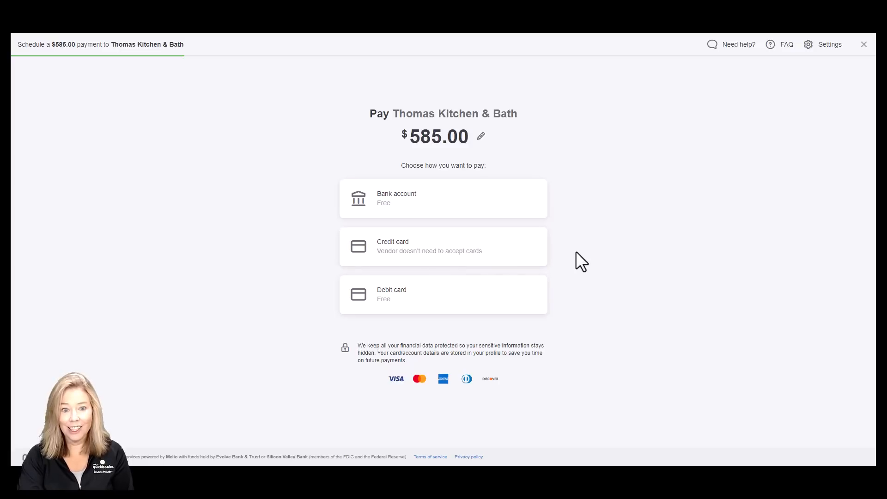
{"action": "mouse_move", "coordinate": [526, 267]}
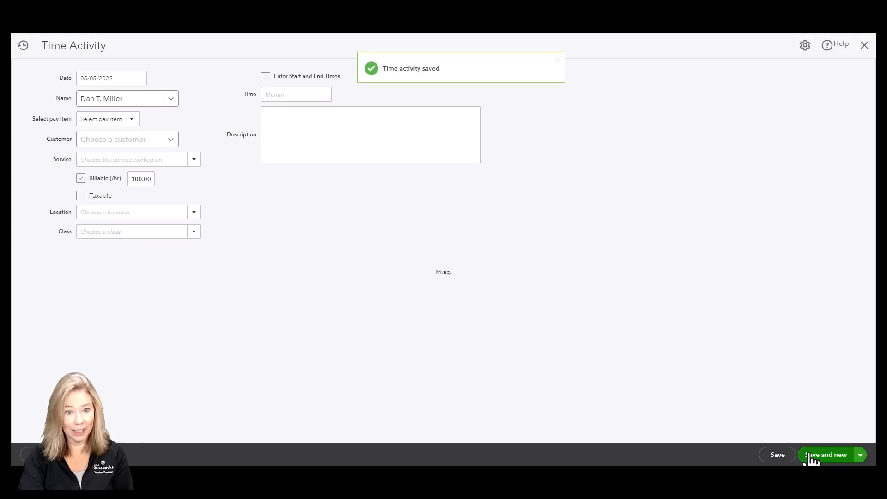
Create an invoice for the Family Room sub-customer and add the $300.00 billable time charge.
{"action": "left_click", "coordinate": [864, 45]}
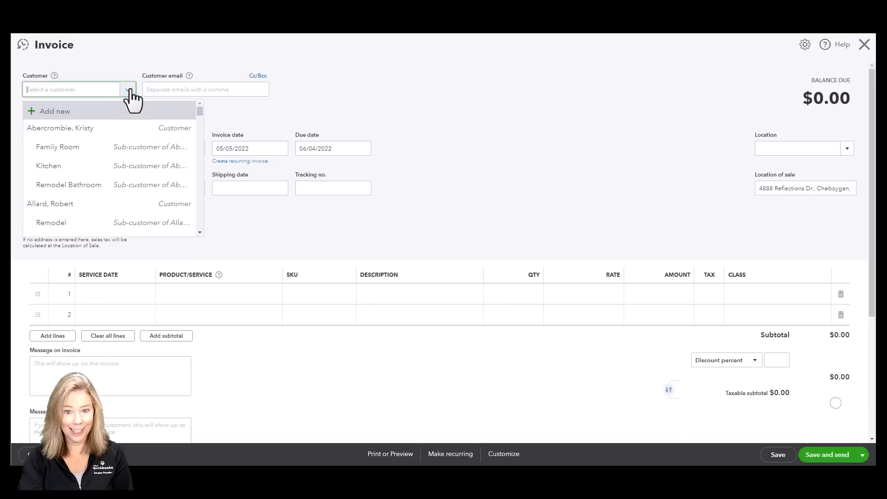
{"action": "left_click", "coordinate": [57, 147]}
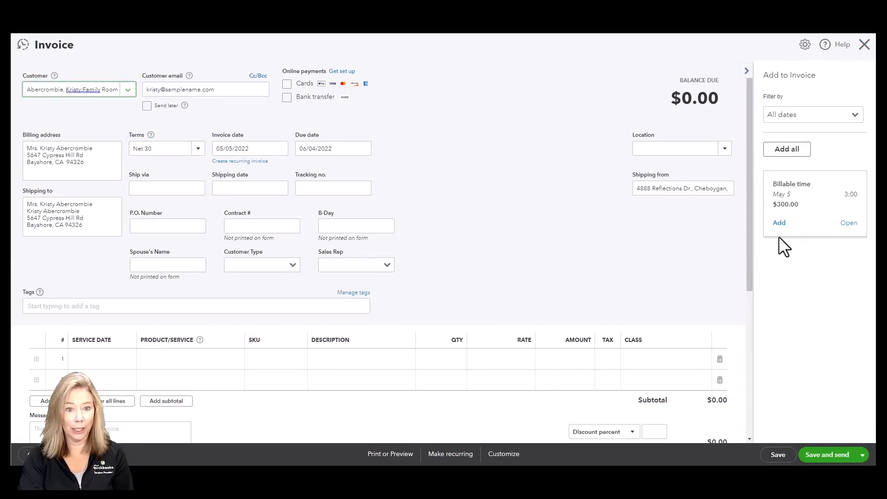
{"action": "left_click", "coordinate": [778, 223]}
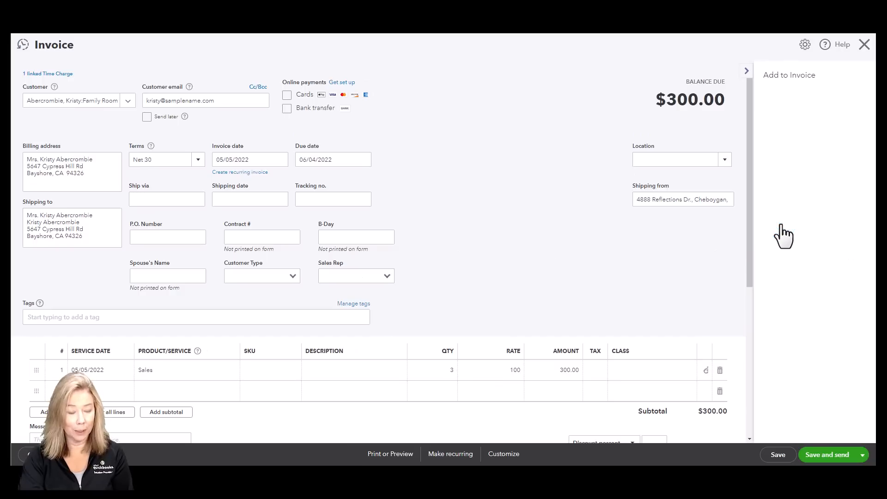
Collapse the side panel and discard the invoice without saving.
{"action": "left_click", "coordinate": [746, 70]}
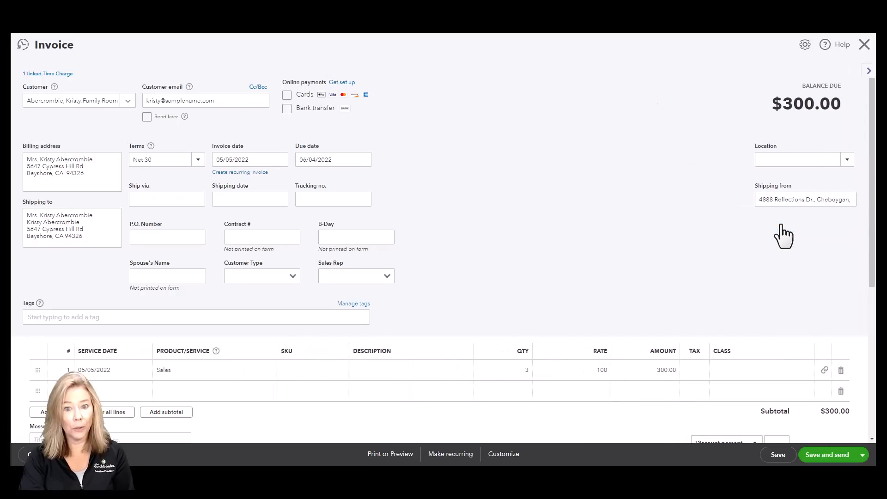
{"action": "mouse_move", "coordinate": [877, 63]}
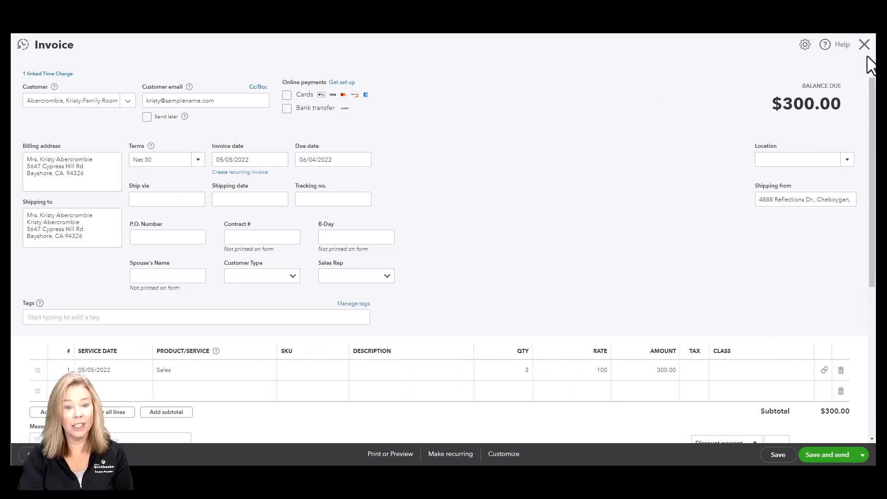
{"action": "left_click", "coordinate": [864, 44]}
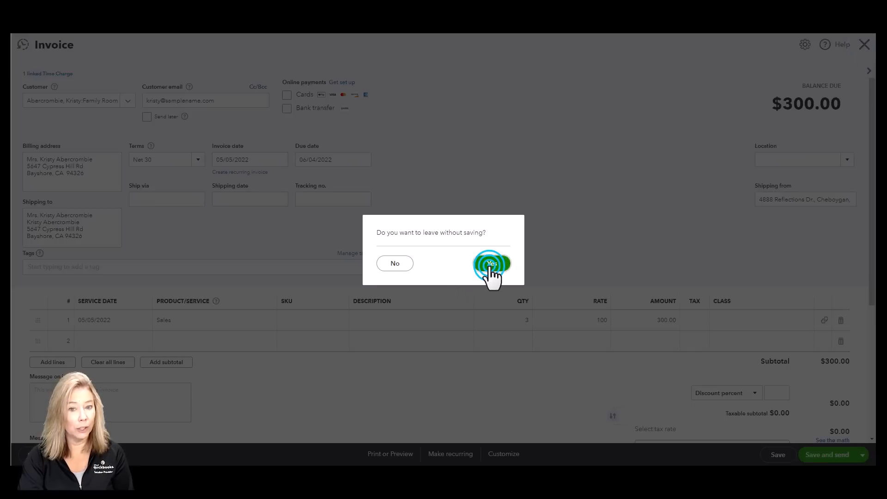
{"action": "left_click", "coordinate": [491, 263]}
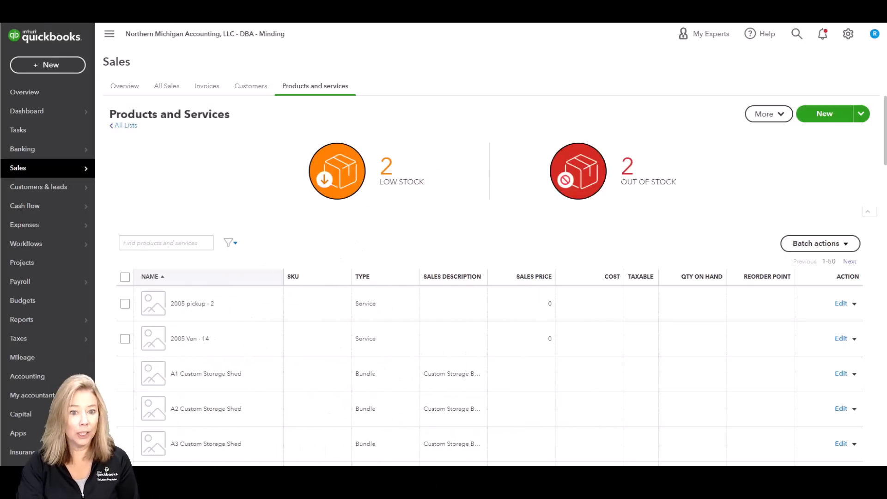
{"action": "mouse_move", "coordinate": [397, 195]}
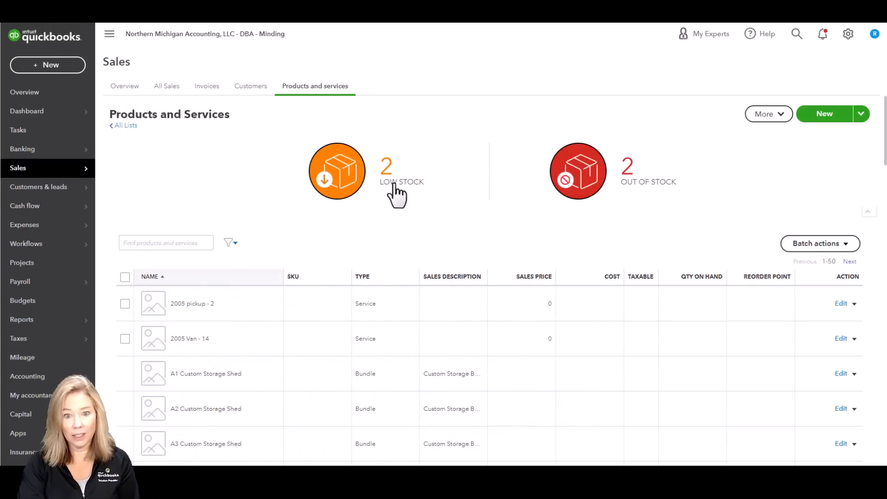
Filter to low-stock items, clear it, and review the A1 Custom Storage Shed bundle contents.
{"action": "left_click", "coordinate": [337, 171]}
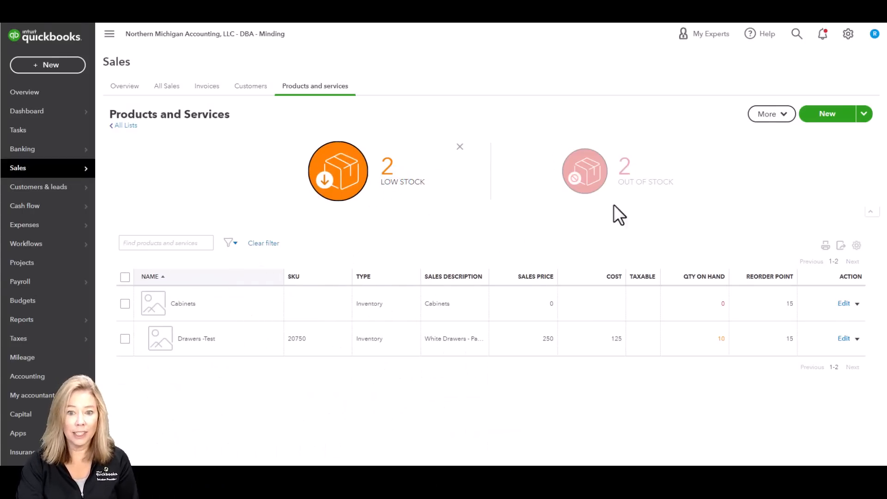
{"action": "left_click", "coordinate": [584, 170]}
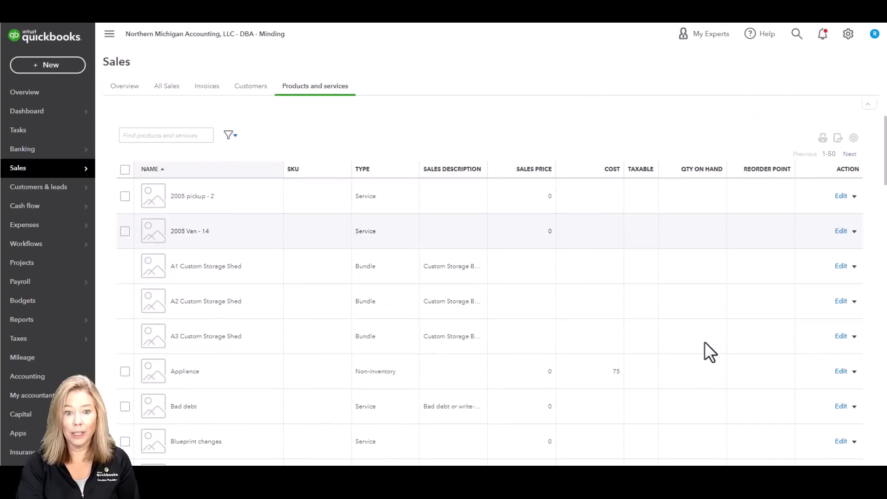
{"action": "left_click", "coordinate": [854, 262]}
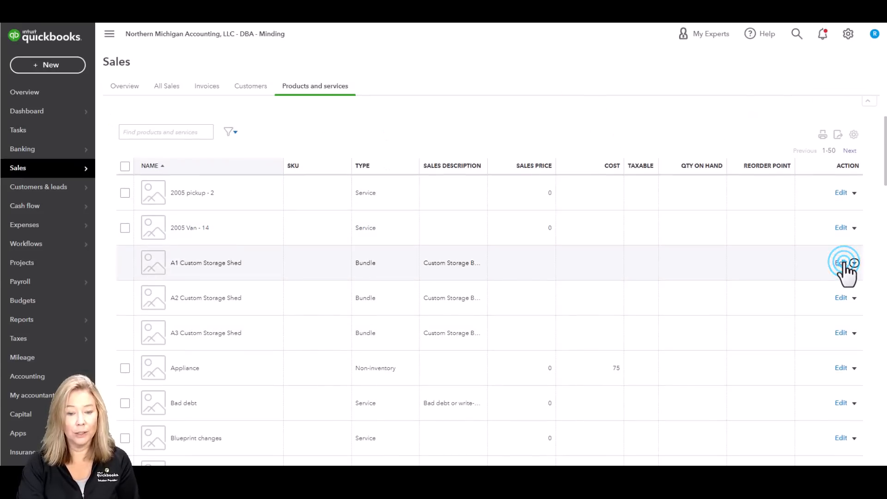
{"action": "left_click", "coordinate": [840, 263]}
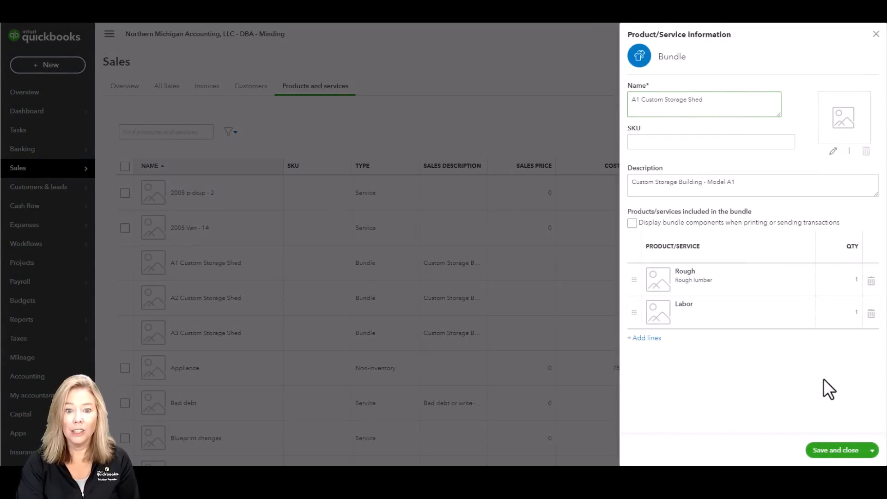
{"action": "left_click", "coordinate": [876, 34]}
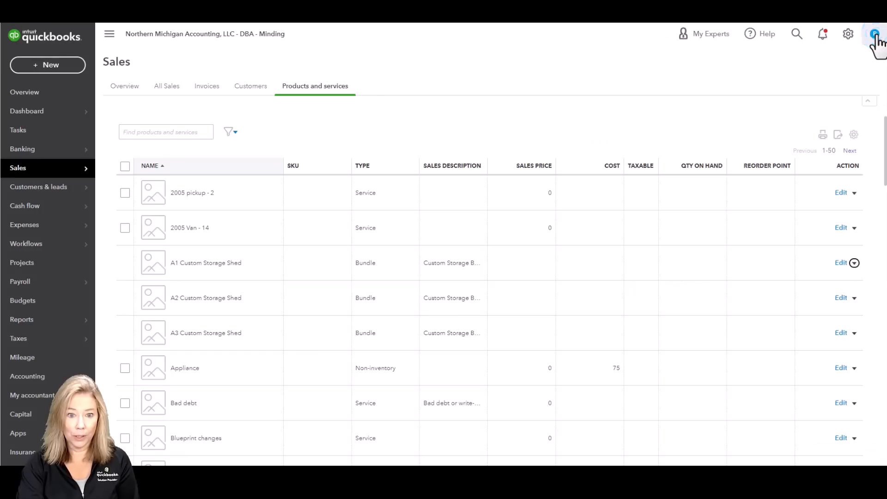
Reorder the Black Cherry Kitchen Island from its vendor via the Edit dropdown.
{"action": "left_click", "coordinate": [855, 356]}
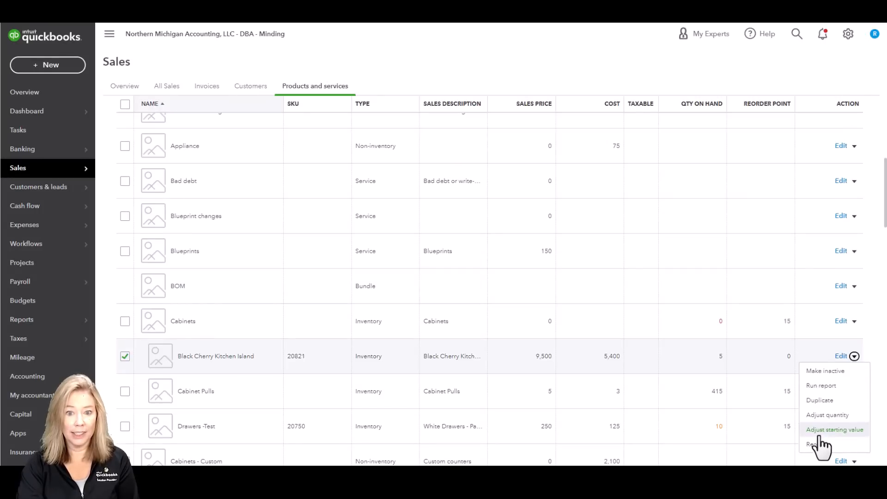
{"action": "left_click", "coordinate": [833, 430]}
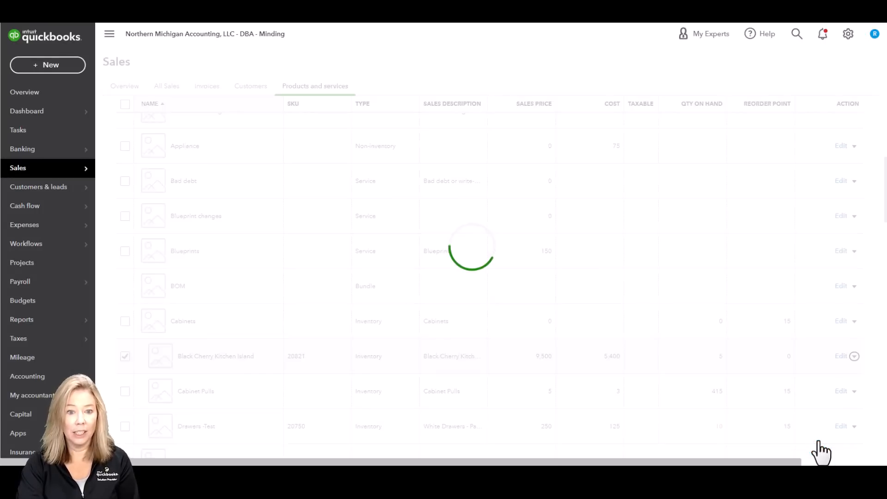
{"action": "left_click", "coordinate": [853, 355]}
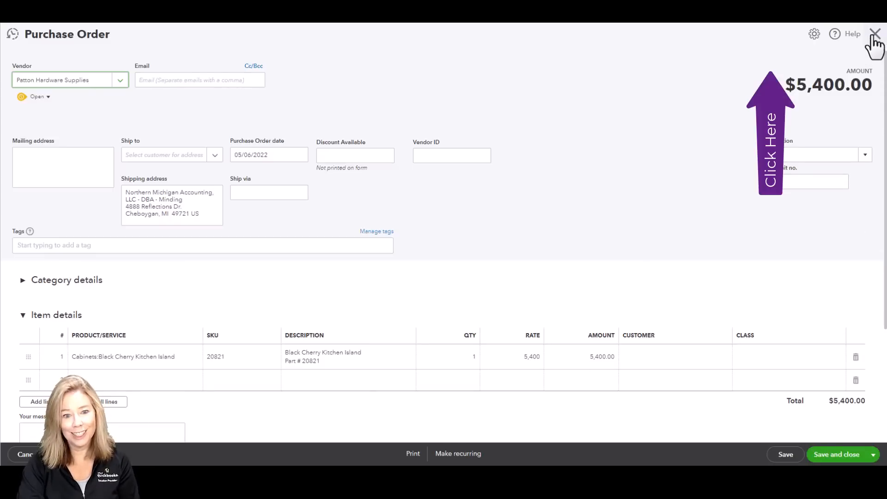
Close the $5,400 Black Cherry Kitchen Island purchase order without saving.
{"action": "left_click", "coordinate": [874, 35]}
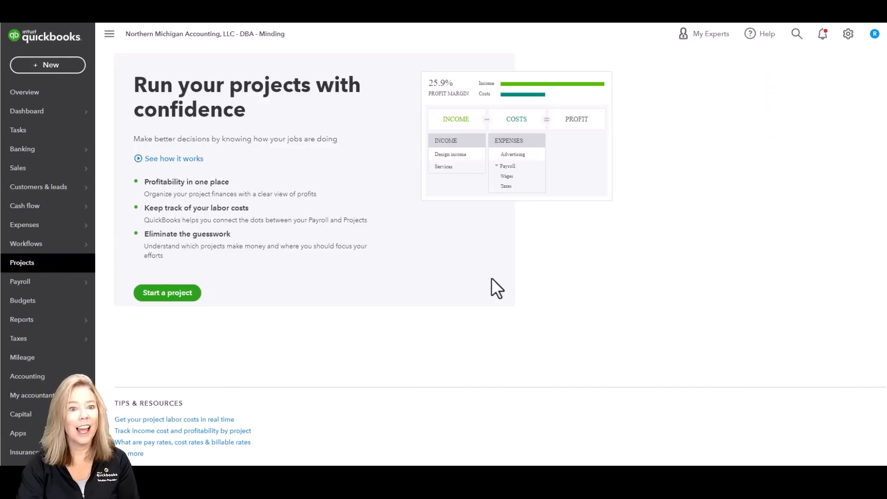
{"action": "mouse_move", "coordinate": [472, 299]}
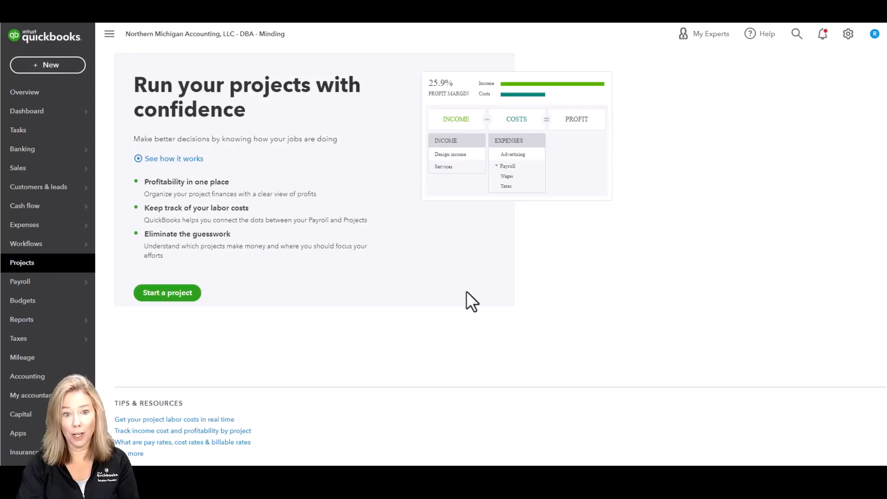
{"action": "left_click", "coordinate": [167, 293]}
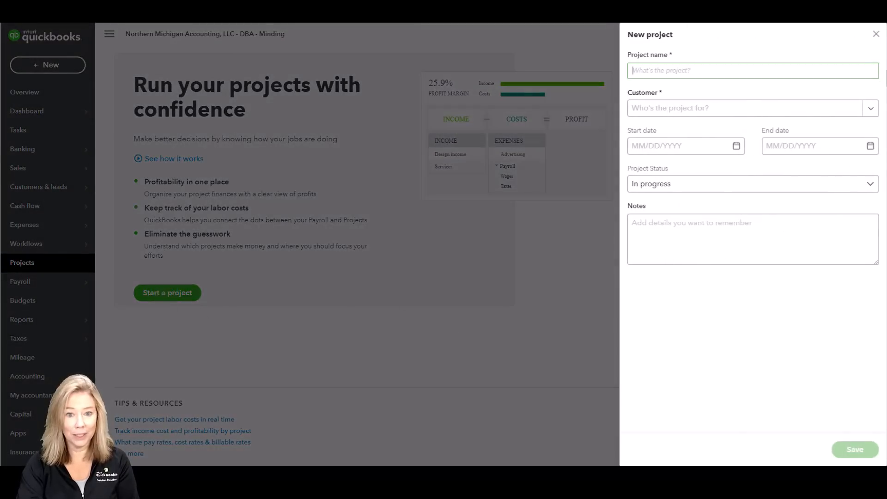
{"action": "left_click", "coordinate": [876, 34]}
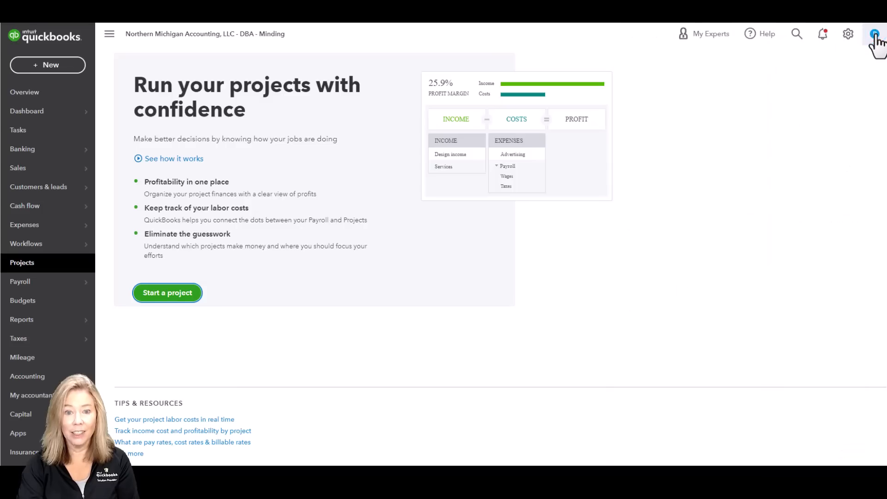
{"action": "mouse_move", "coordinate": [336, 316]}
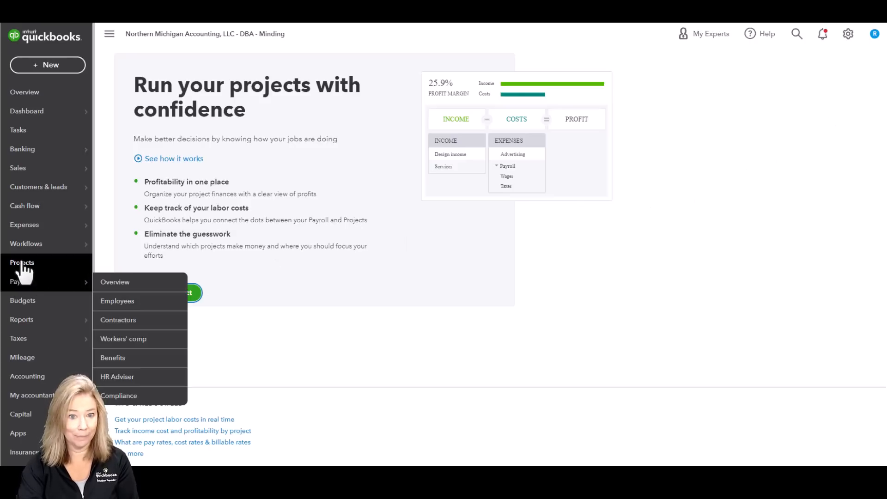
{"action": "left_click", "coordinate": [22, 319]}
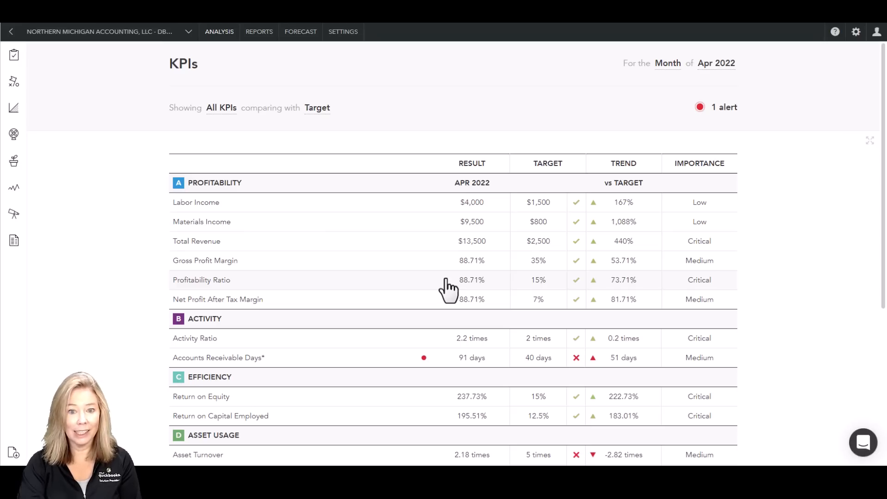
{"action": "mouse_move", "coordinate": [123, 309]}
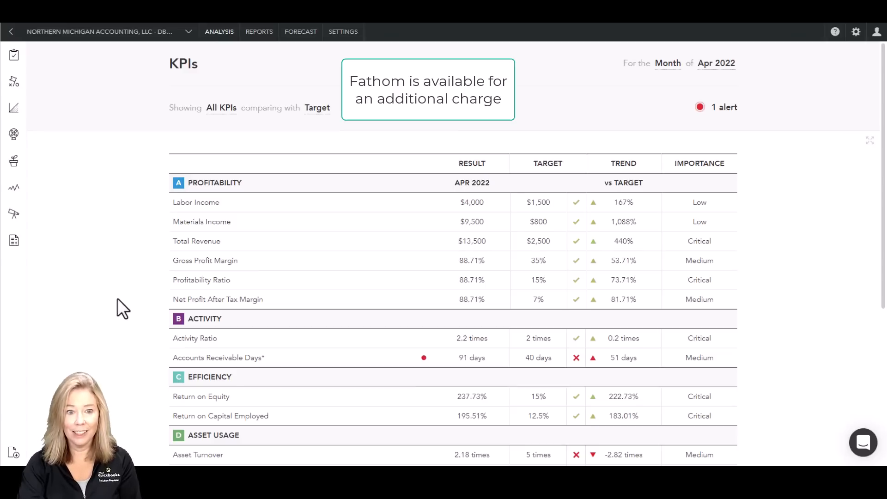
{"action": "scroll", "scroll_direction": "down", "scroll_amount": 3}
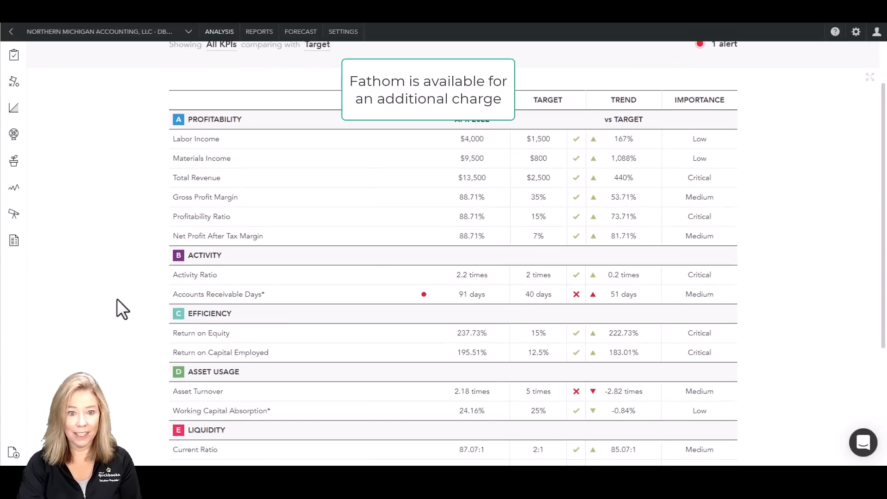
{"action": "scroll", "scroll_direction": "down", "scroll_amount": 3}
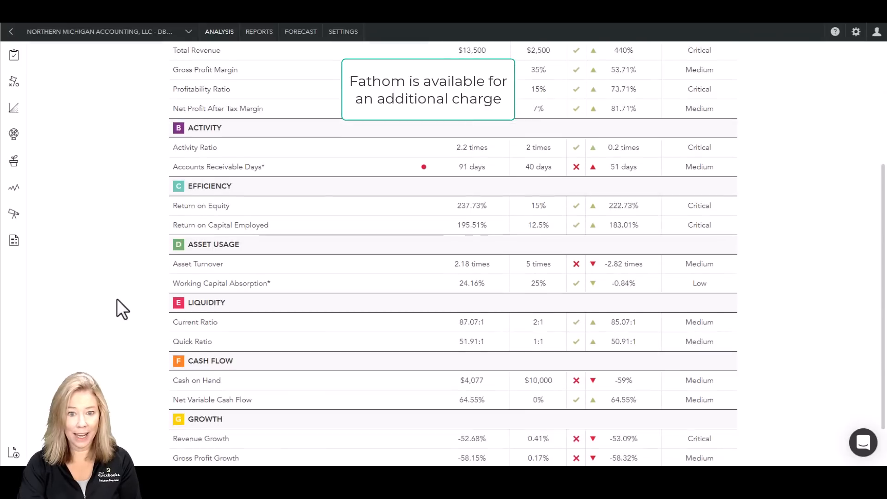
{"action": "scroll", "scroll_direction": "up", "scroll_amount": 3}
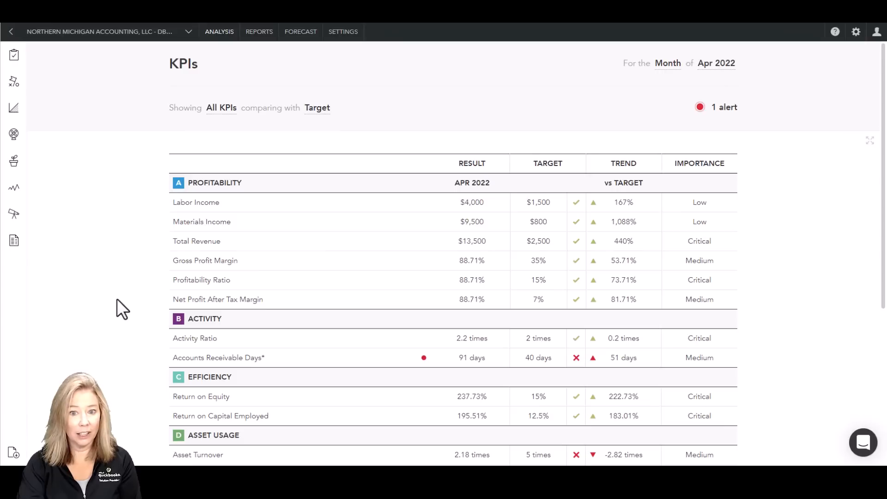
{"action": "mouse_move", "coordinate": [830, 171]}
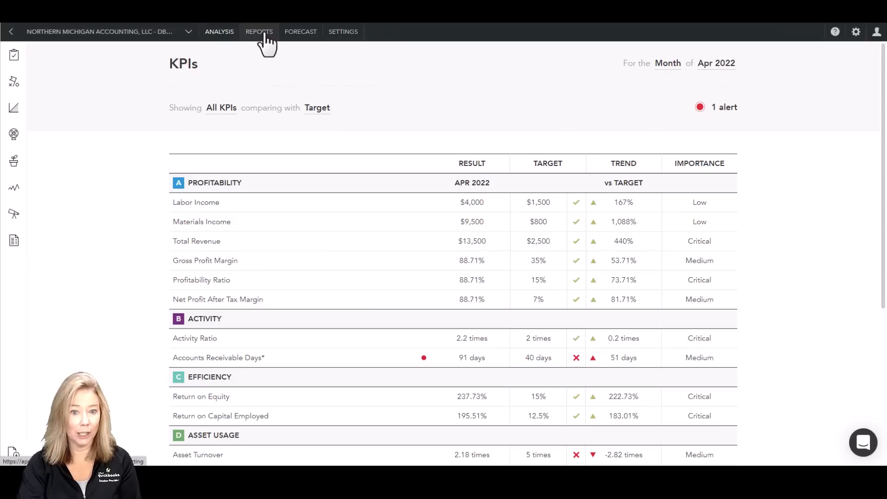
View the Reports Performance center charts for revenue, gross profit, cash flow and ratios.
{"action": "left_click", "coordinate": [258, 32]}
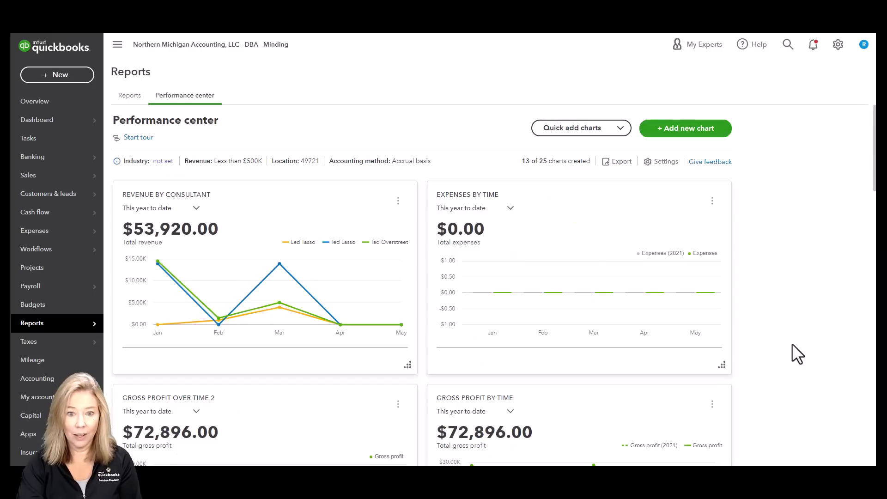
{"action": "scroll", "scroll_direction": "down", "scroll_amount": 3}
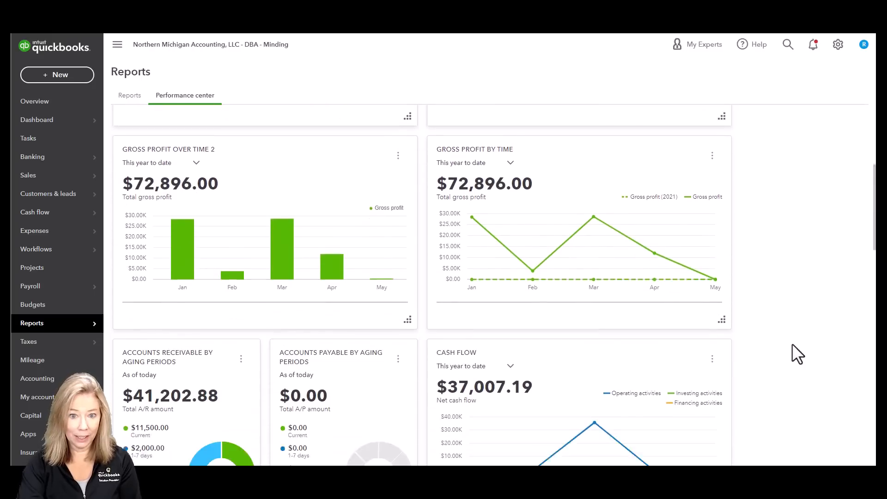
{"action": "scroll", "scroll_direction": "down", "scroll_amount": 3}
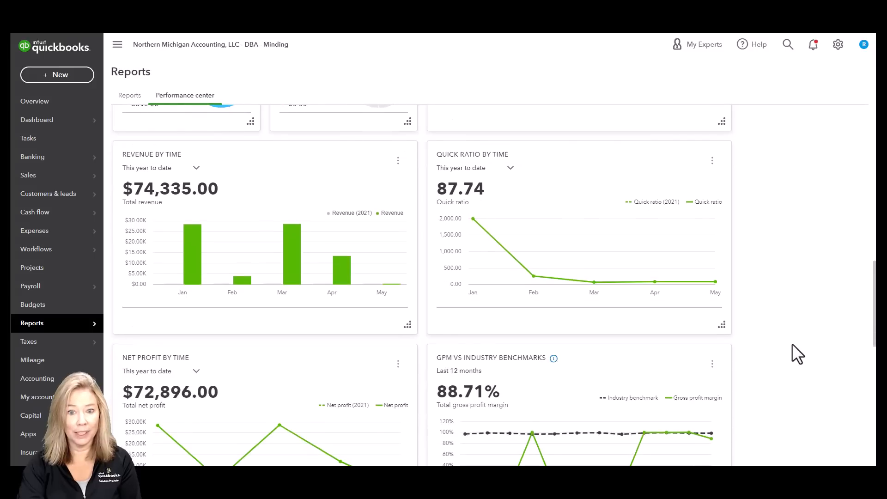
{"action": "scroll", "scroll_direction": "down", "scroll_amount": 3}
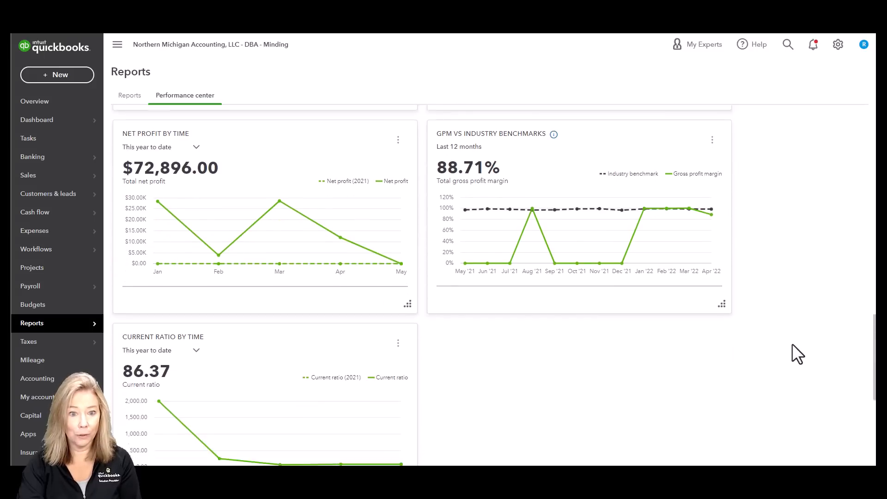
{"action": "scroll", "scroll_direction": "down", "scroll_amount": 3}
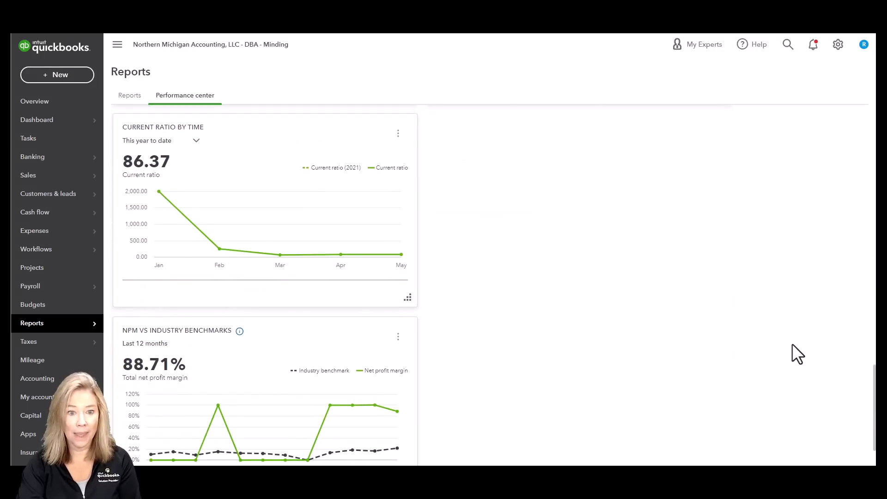
Review the uploaded receipt behind the $502.10 expense claim, then close it.
{"action": "left_click", "coordinate": [34, 230]}
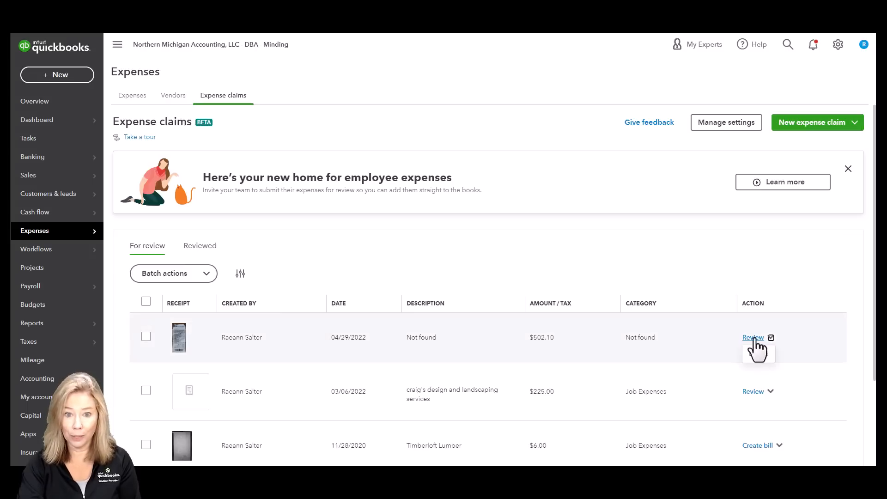
{"action": "left_click", "coordinate": [752, 337]}
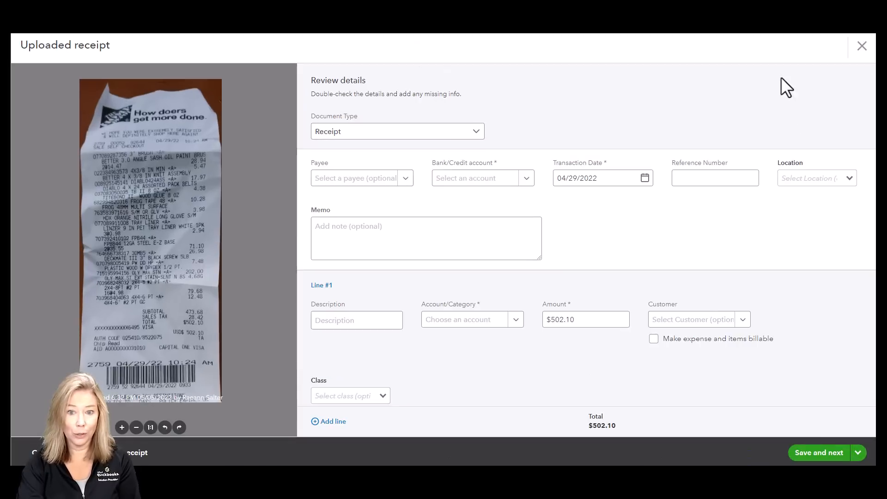
{"action": "mouse_move", "coordinate": [862, 45]}
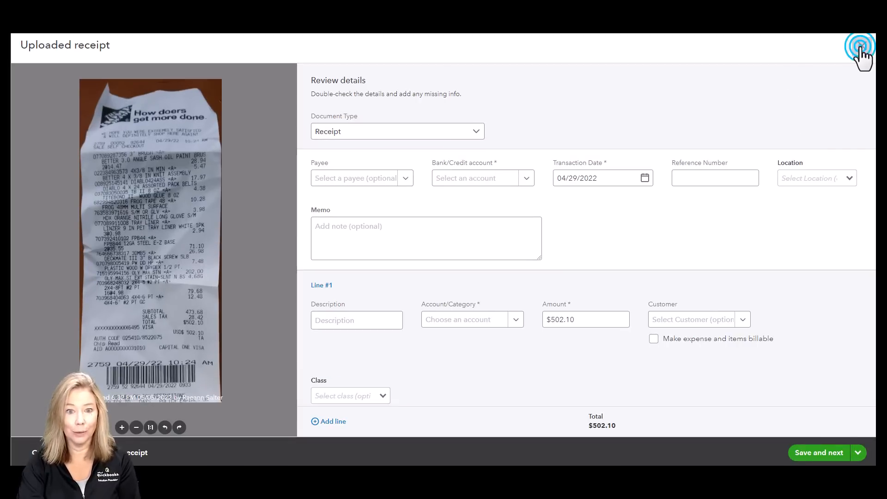
{"action": "left_click", "coordinate": [859, 45]}
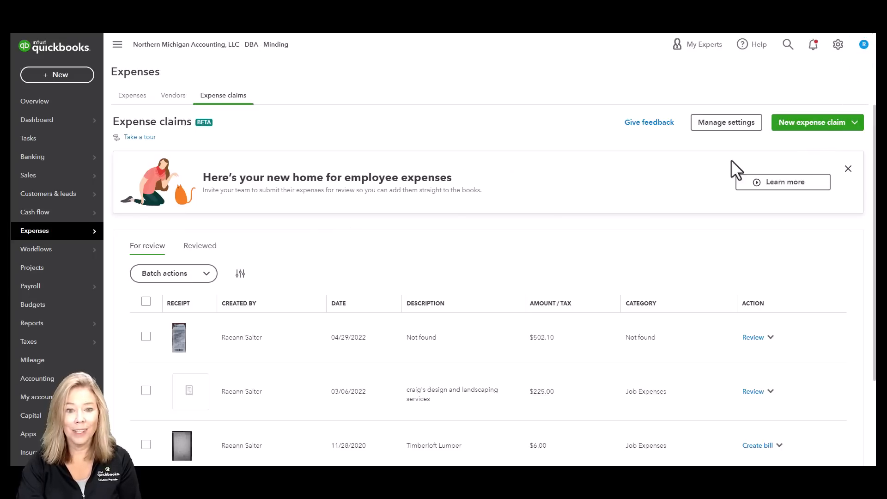
{"action": "mouse_move", "coordinate": [559, 170]}
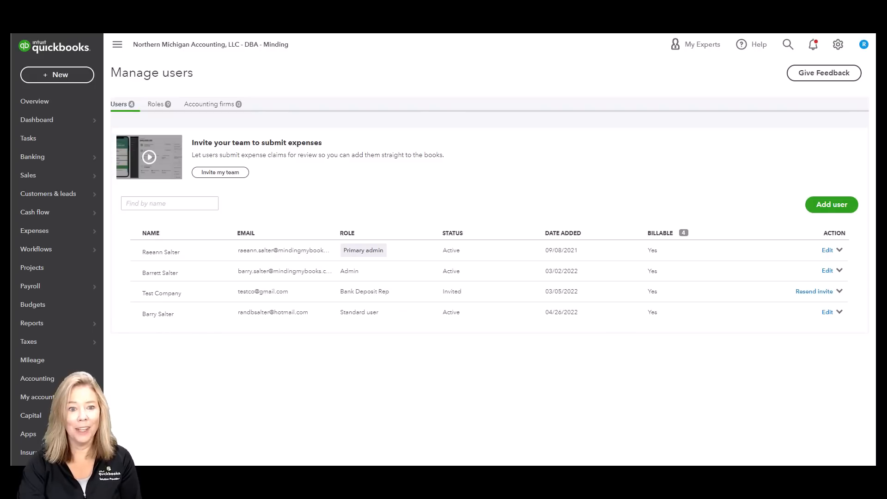
{"action": "mouse_move", "coordinate": [165, 127]}
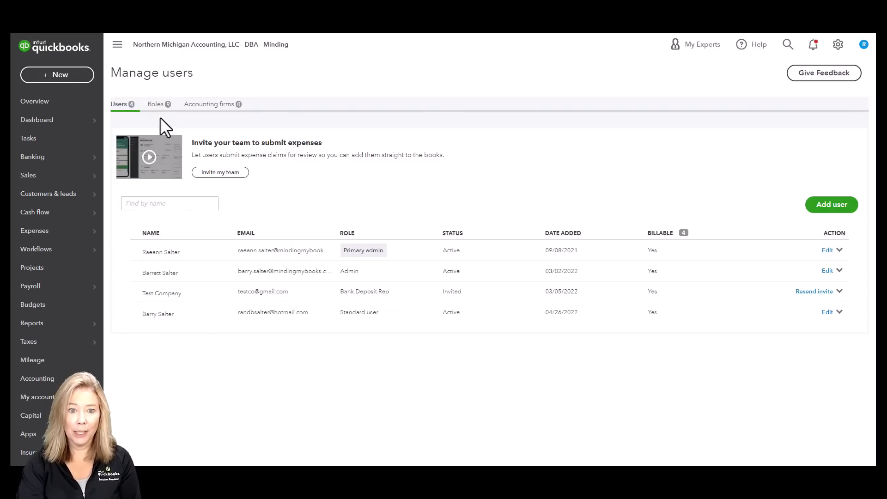
{"action": "mouse_move", "coordinate": [172, 121]}
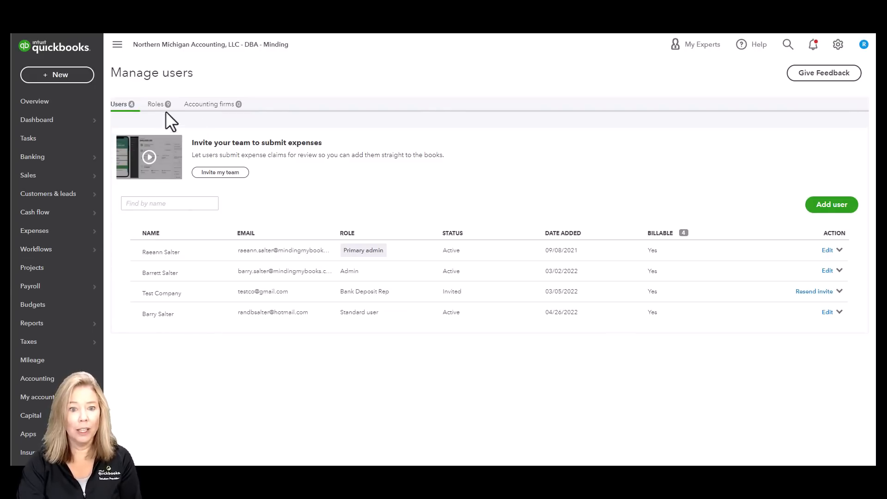
Look over the custom roles list, return to Users and start adding a new user.
{"action": "left_click", "coordinate": [155, 104]}
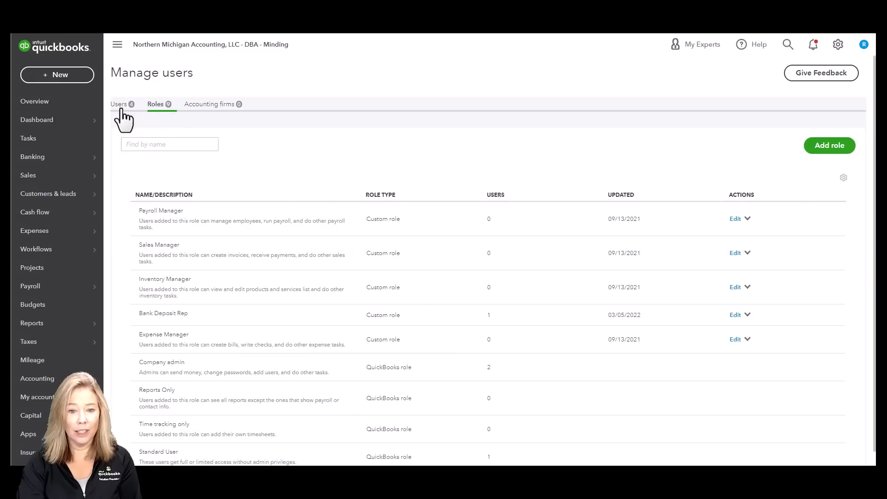
{"action": "mouse_move", "coordinate": [249, 240]}
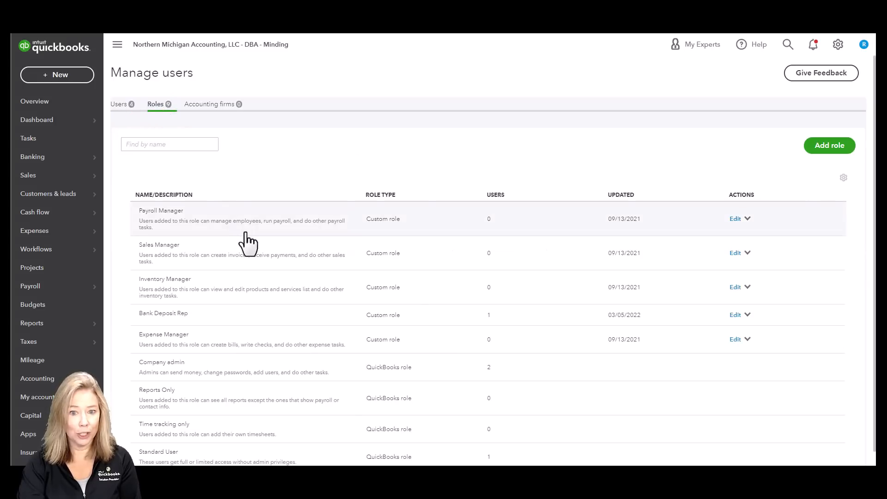
{"action": "scroll", "scroll_direction": "up", "scroll_amount": 3}
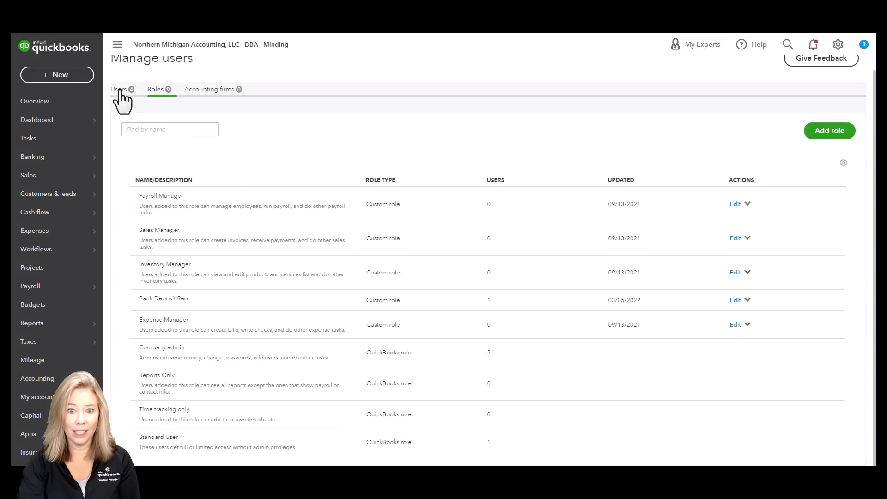
{"action": "left_click", "coordinate": [120, 89]}
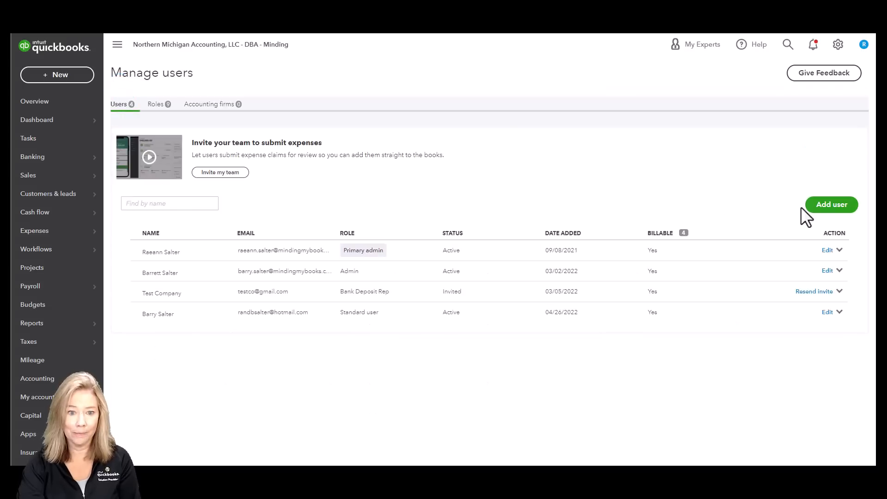
{"action": "left_click", "coordinate": [831, 204]}
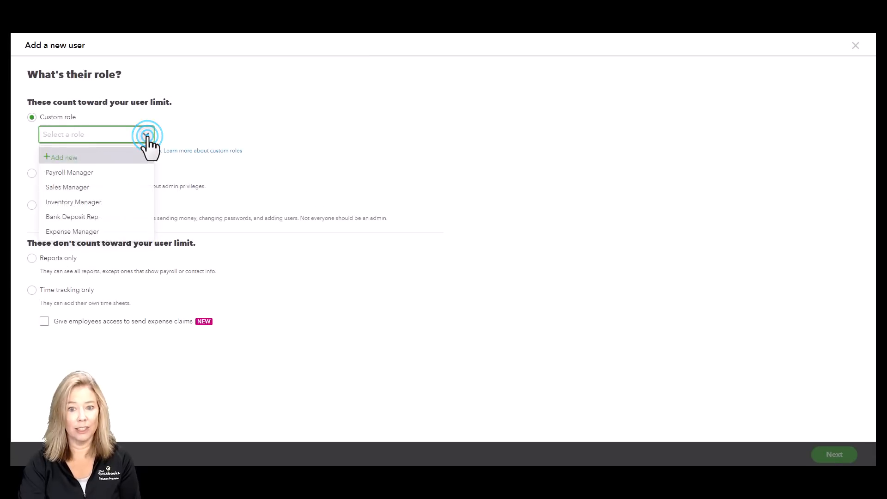
Add a new custom role and scroll through its permission grid from sales to account management.
{"action": "left_click", "coordinate": [64, 157]}
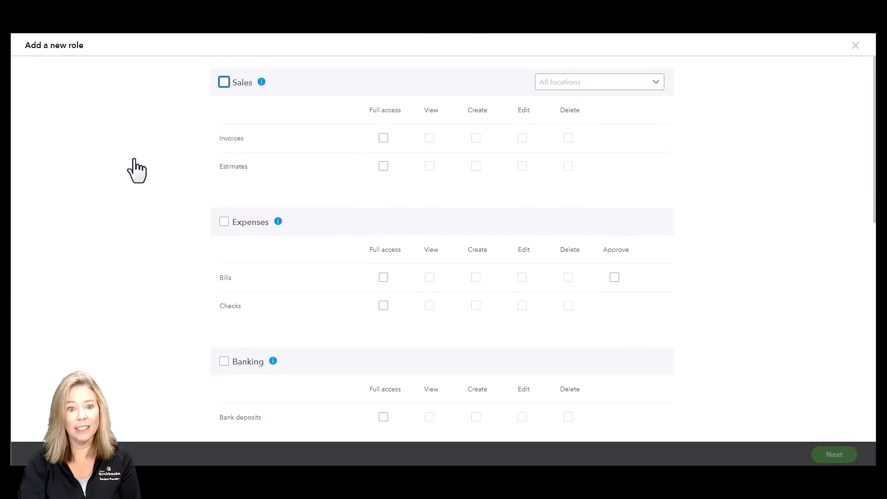
{"action": "mouse_move", "coordinate": [300, 420]}
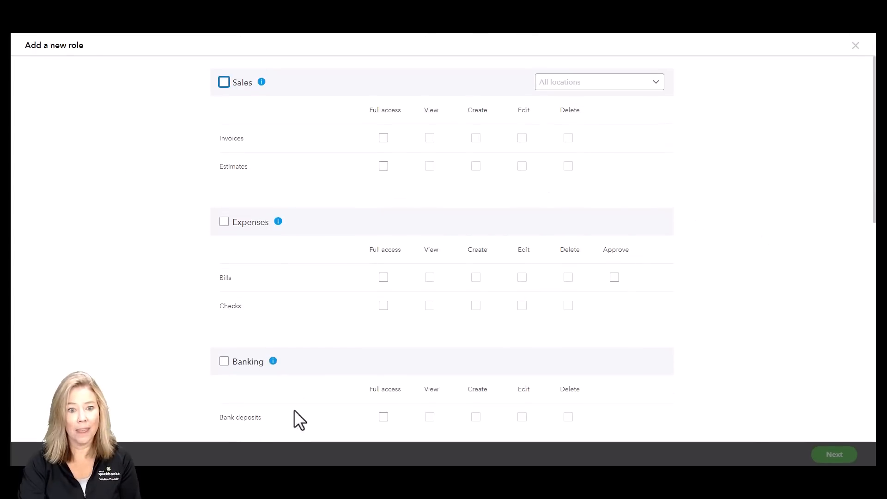
{"action": "mouse_move", "coordinate": [278, 221]}
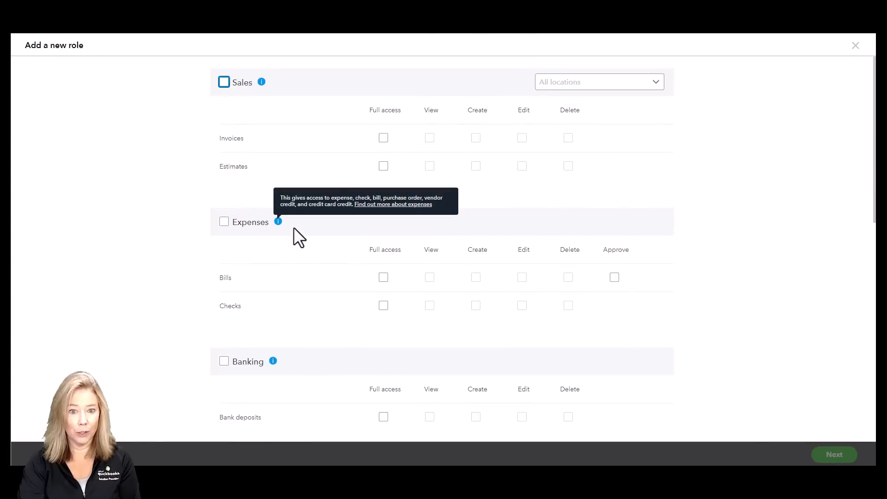
{"action": "scroll", "scroll_direction": "down", "scroll_amount": 3}
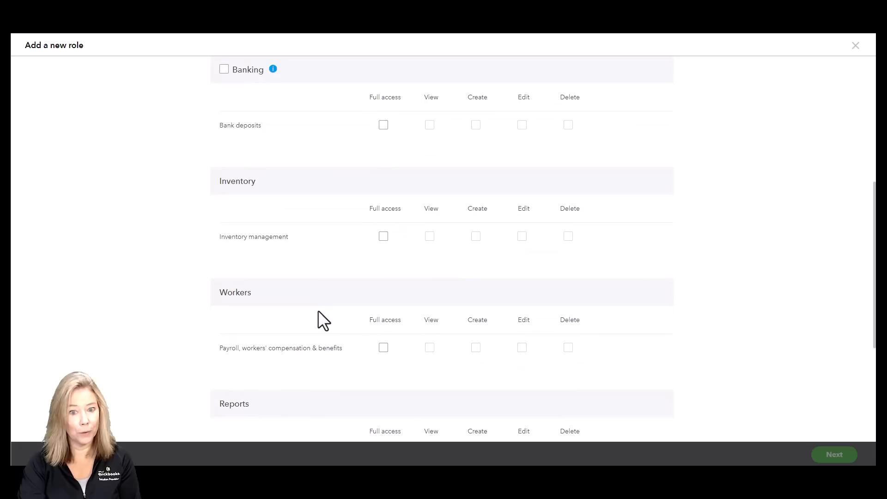
{"action": "scroll", "scroll_direction": "down", "scroll_amount": 3}
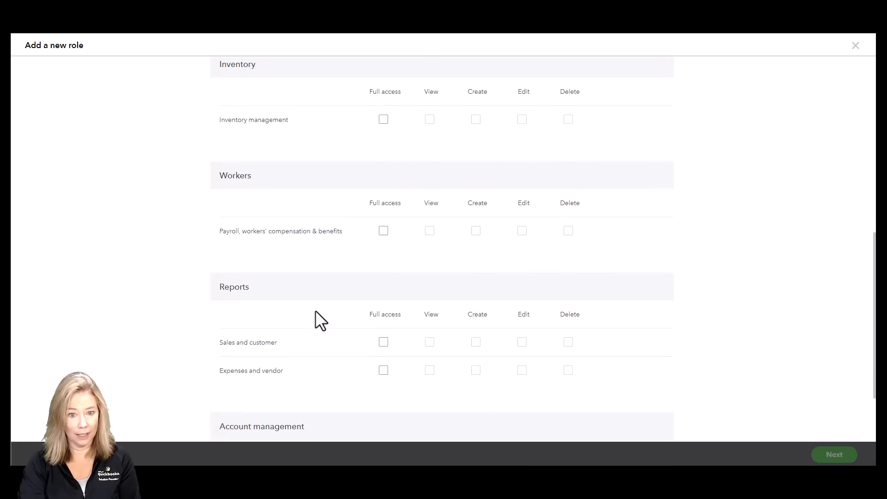
{"action": "scroll", "scroll_direction": "down", "scroll_amount": 3}
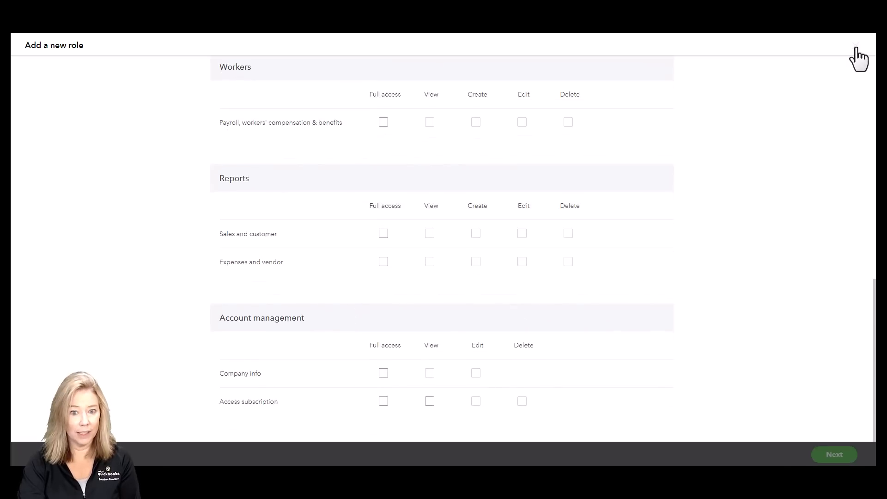
{"action": "scroll", "scroll_direction": "up", "scroll_amount": 3}
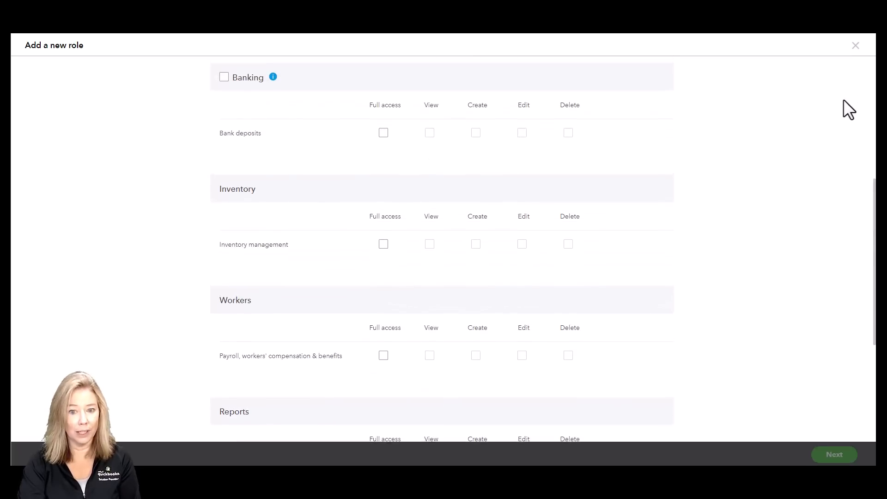
{"action": "scroll", "scroll_direction": "up", "scroll_amount": 3}
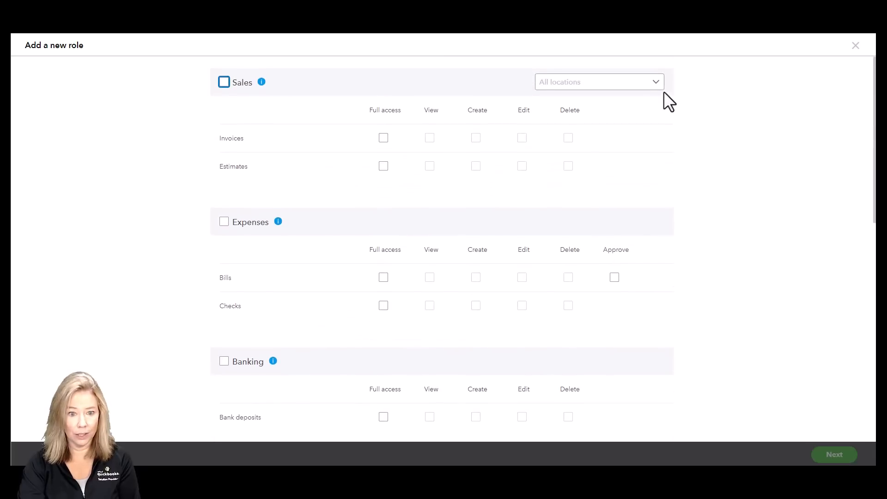
{"action": "left_click", "coordinate": [598, 81]}
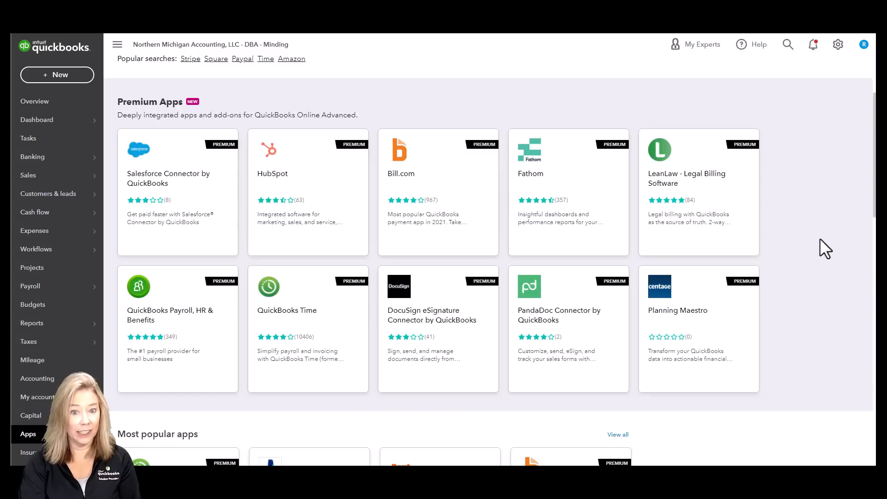
{"action": "mouse_move", "coordinate": [438, 329]}
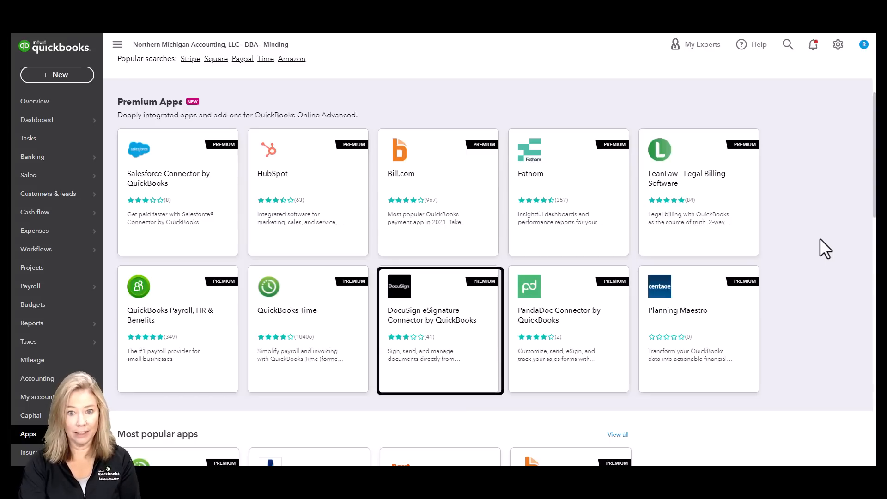
{"action": "mouse_move", "coordinate": [178, 193]}
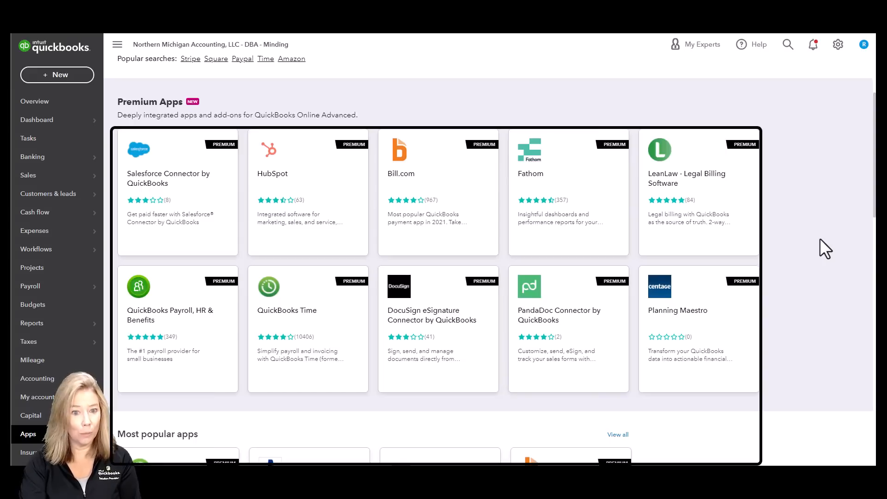
View the Premium Apps section with Salesforce Connector, Bill.com, DocuSign and PandaDoc.
{"action": "left_click", "coordinate": [819, 233]}
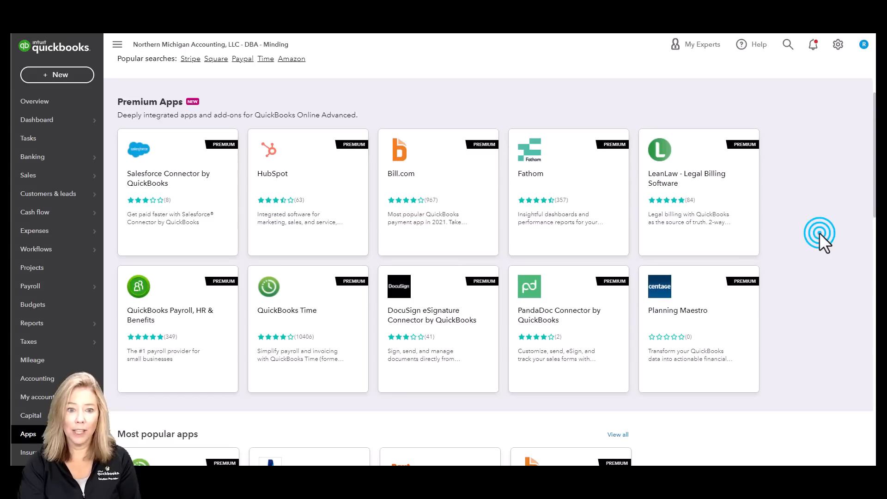
{"action": "mouse_move", "coordinate": [701, 54]}
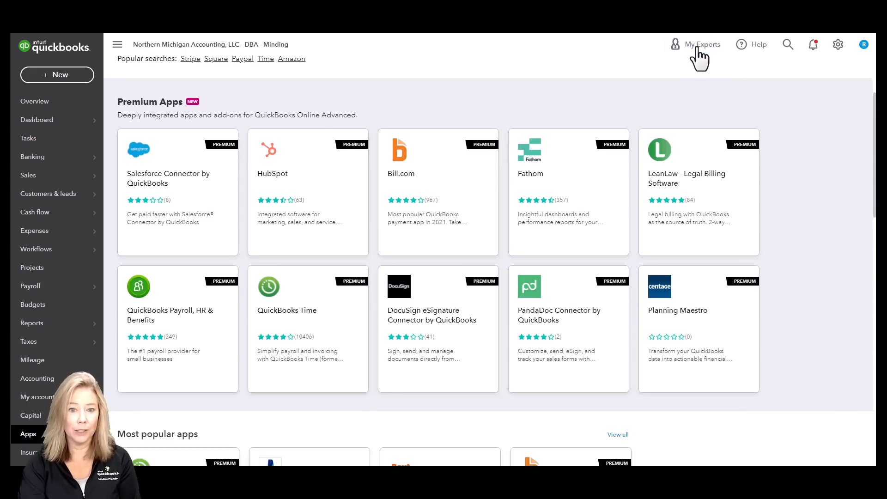
Show the Priority Circle benefits via My Experts, then go to the Tasks page.
{"action": "left_click", "coordinate": [702, 44]}
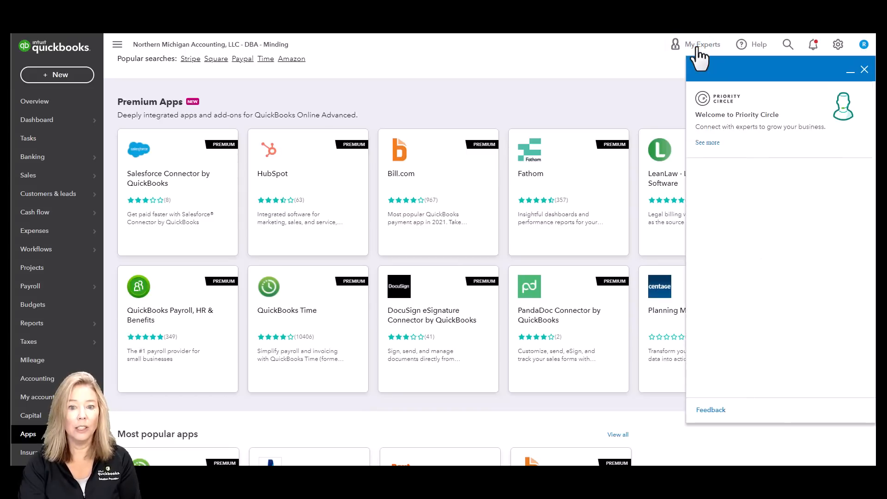
{"action": "left_click", "coordinate": [707, 143]}
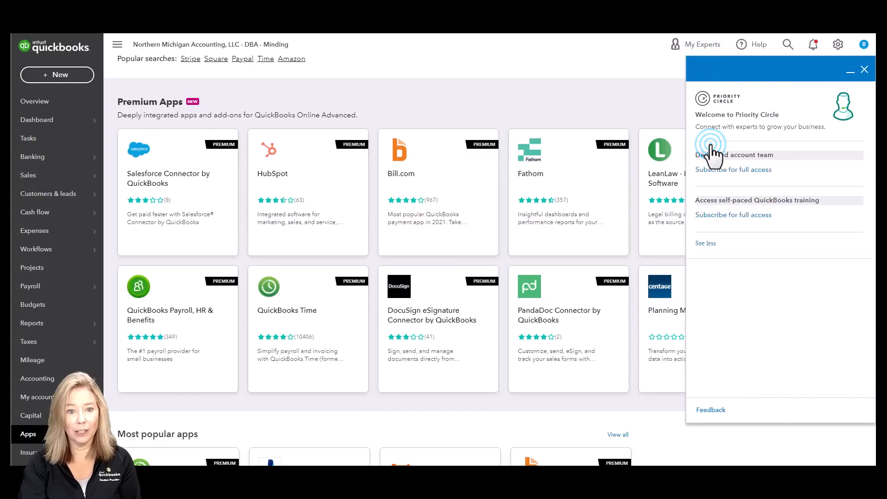
{"action": "mouse_move", "coordinate": [846, 185]}
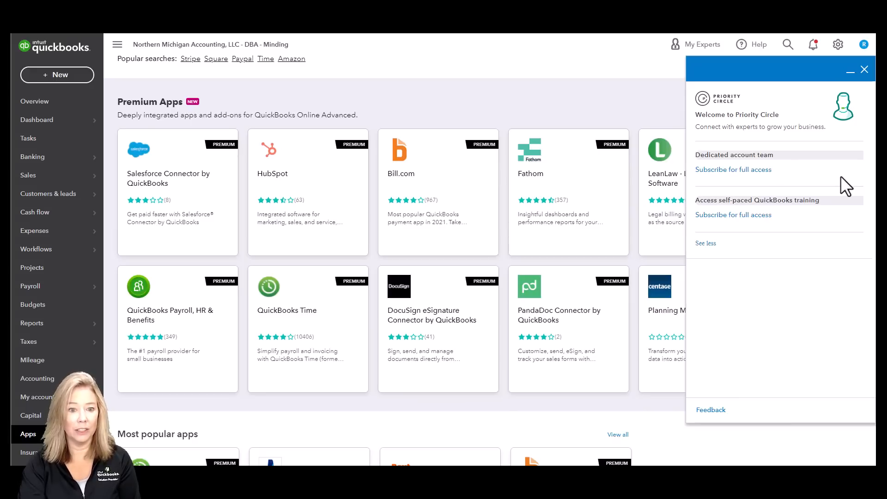
{"action": "left_click", "coordinate": [28, 137]}
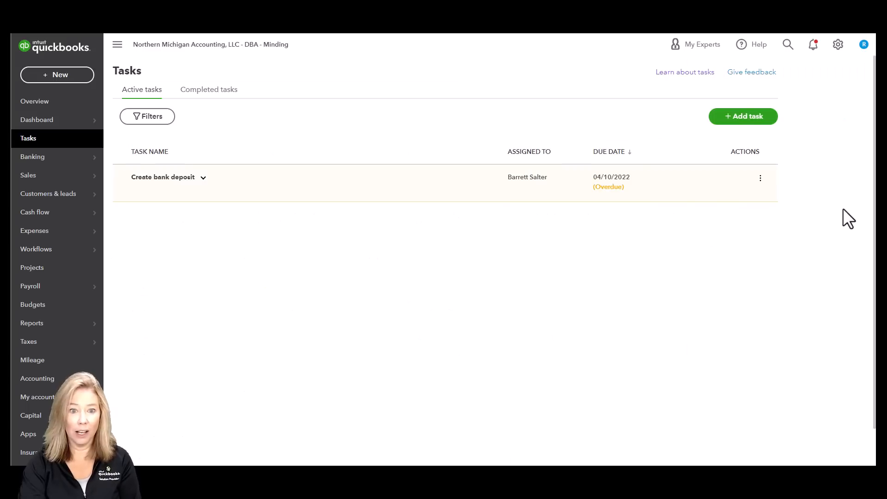
{"action": "mouse_move", "coordinate": [760, 132]}
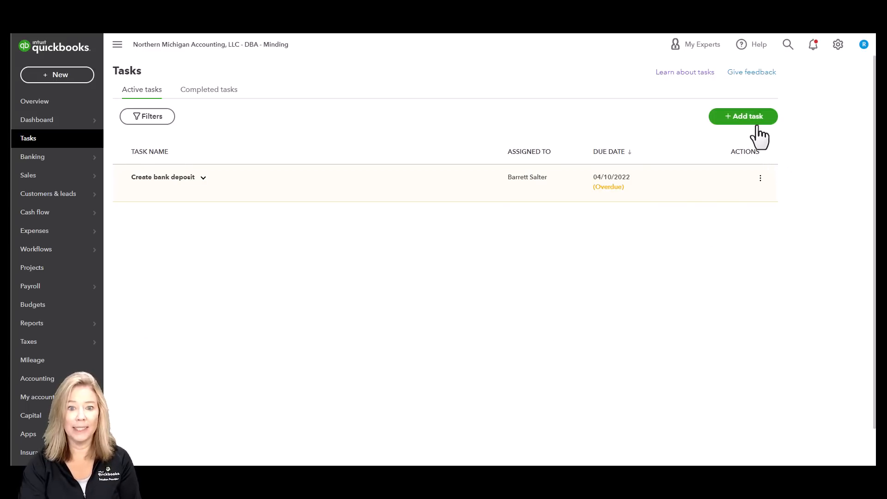
Preview and discard a new task, then view the Completed tasks list.
{"action": "left_click", "coordinate": [743, 116]}
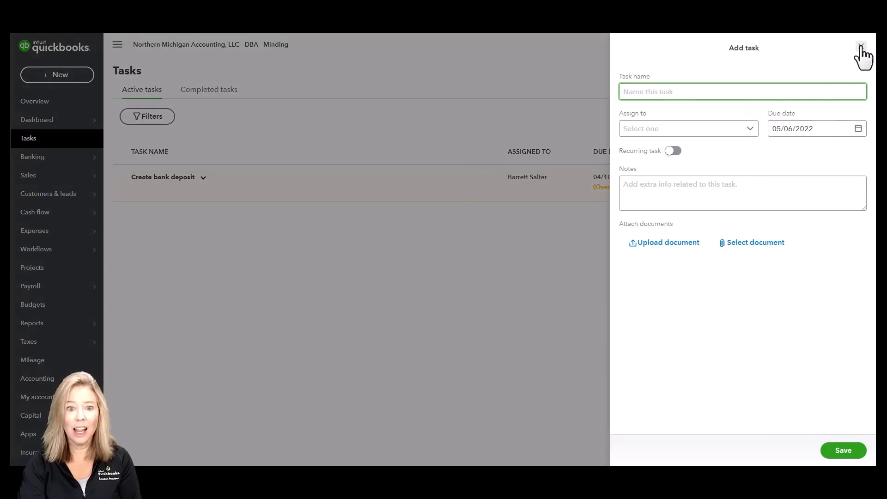
{"action": "left_click", "coordinate": [862, 46]}
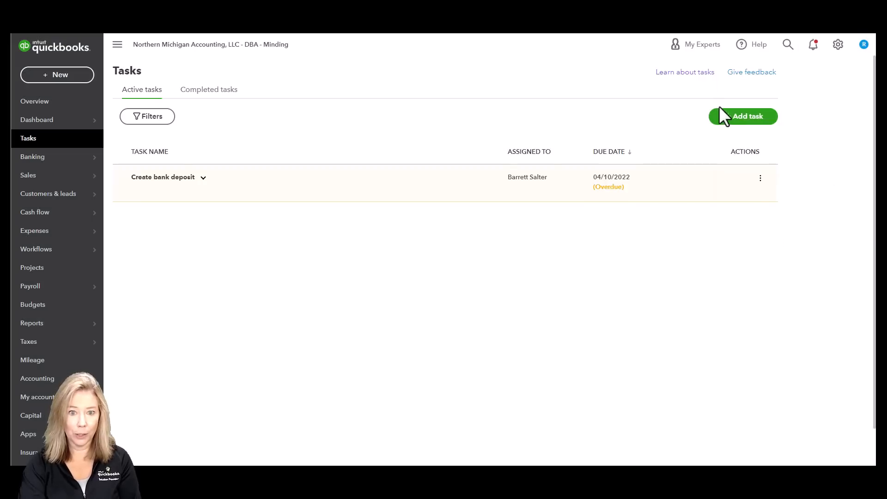
{"action": "mouse_move", "coordinate": [208, 89]}
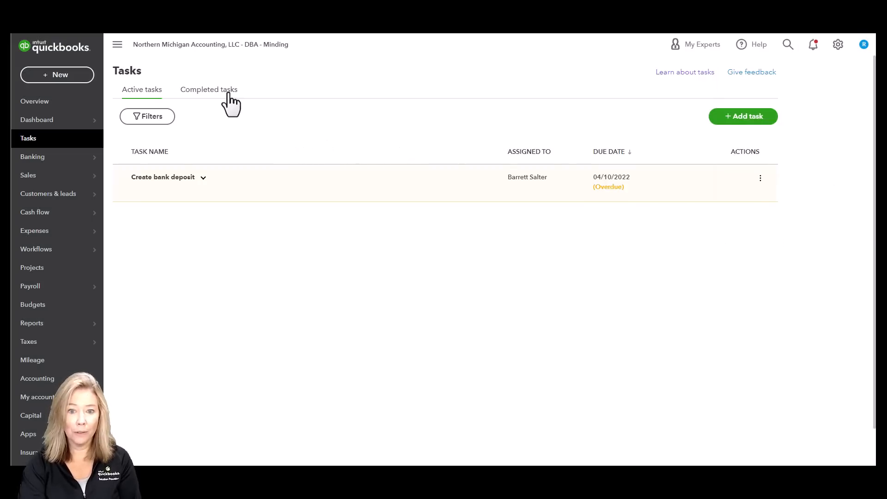
{"action": "left_click", "coordinate": [208, 90]}
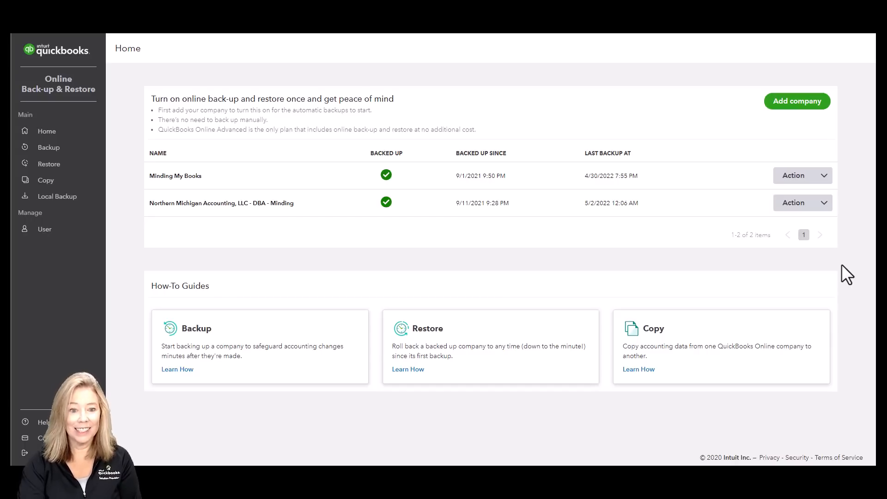
{"action": "mouse_move", "coordinate": [187, 298]}
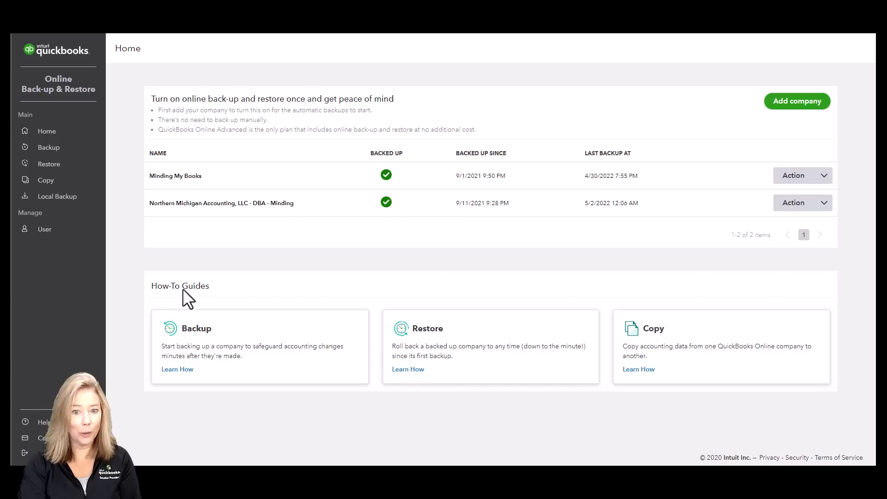